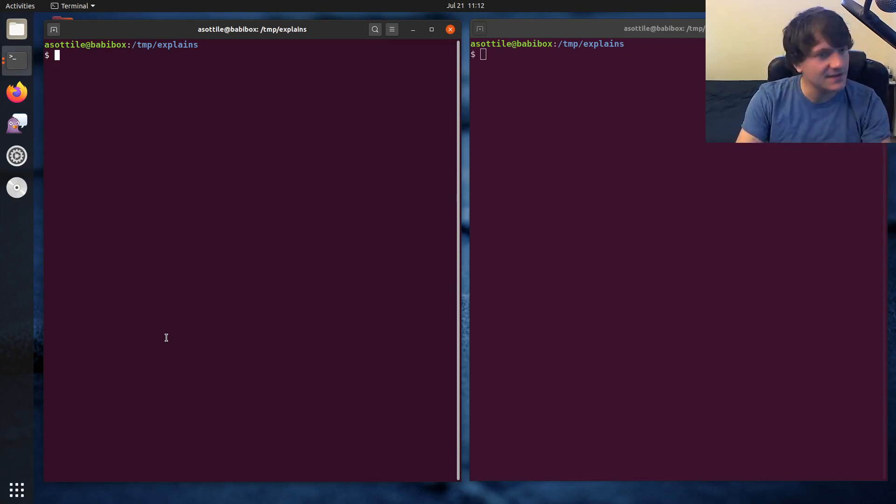
Write setup.py in babi with setup() given name 'mypkg' and version '0.0.0'
text(babi setup.)
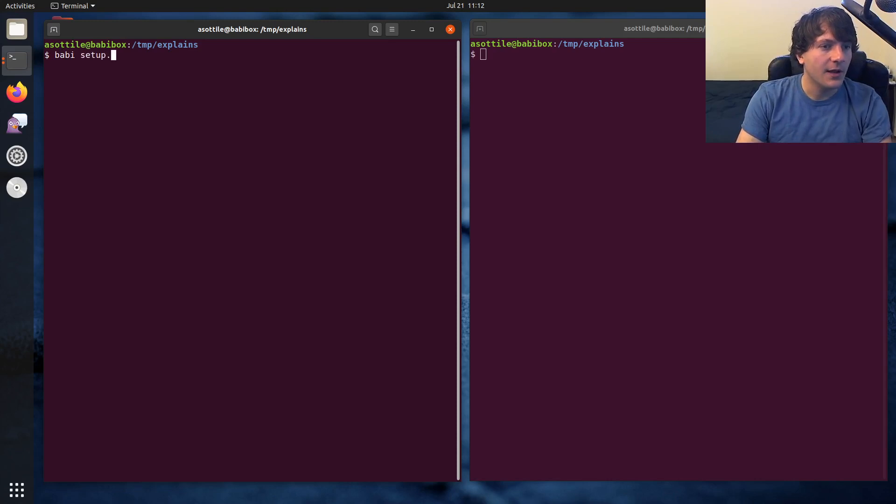
key(Return)
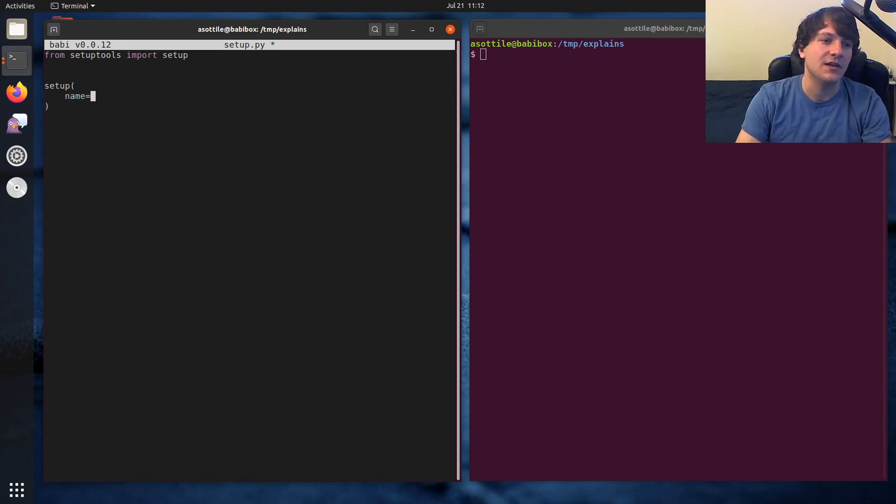
text('mypkg',)
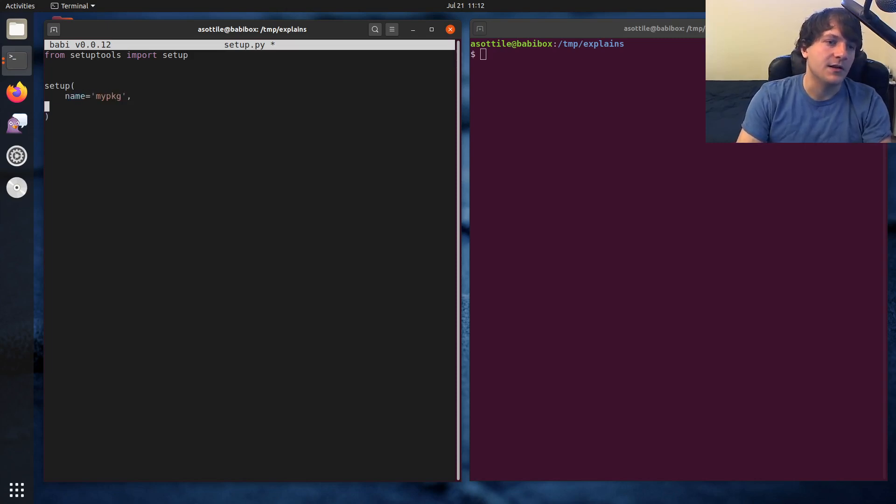
text(version=)
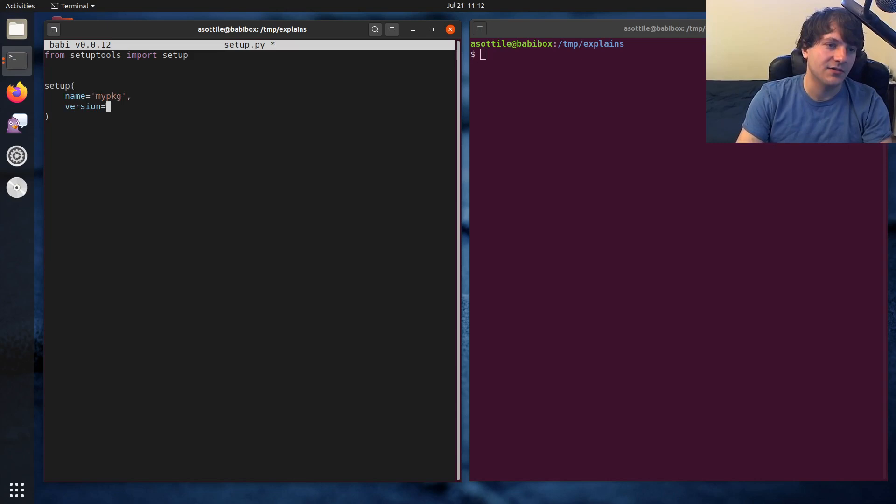
text('0.0.0',)
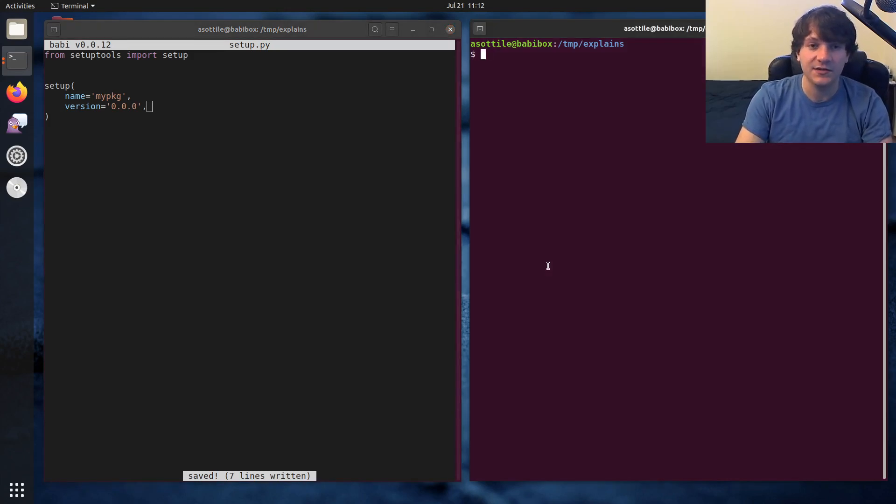
Make a mypkg directory holding empty __init__.py and main.py files
text(mkdir)
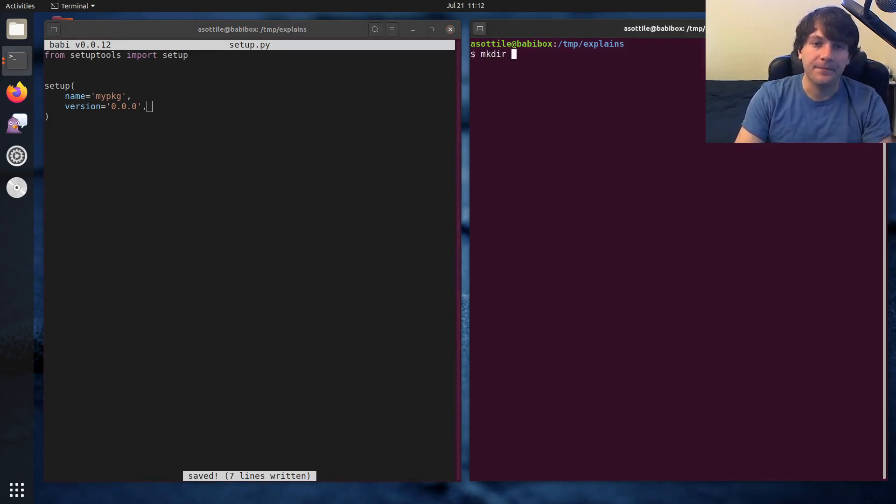
text(mypkg)
text(touch !$/__ini)
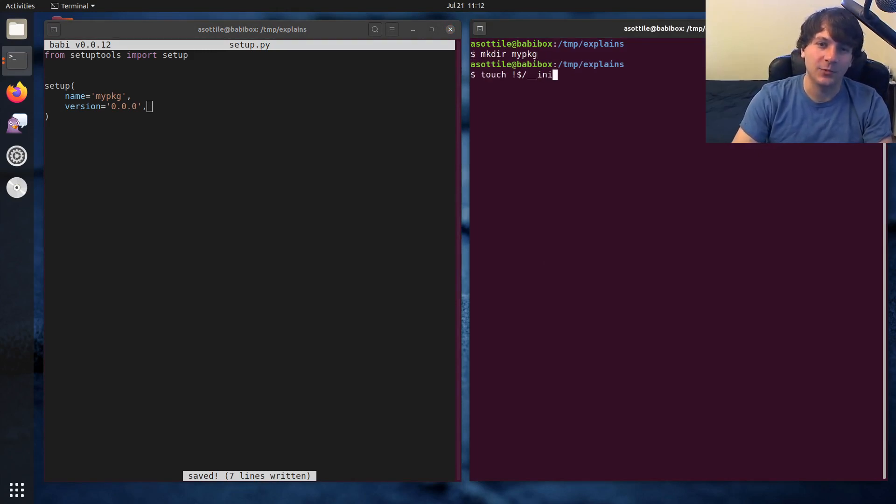
key(Return)
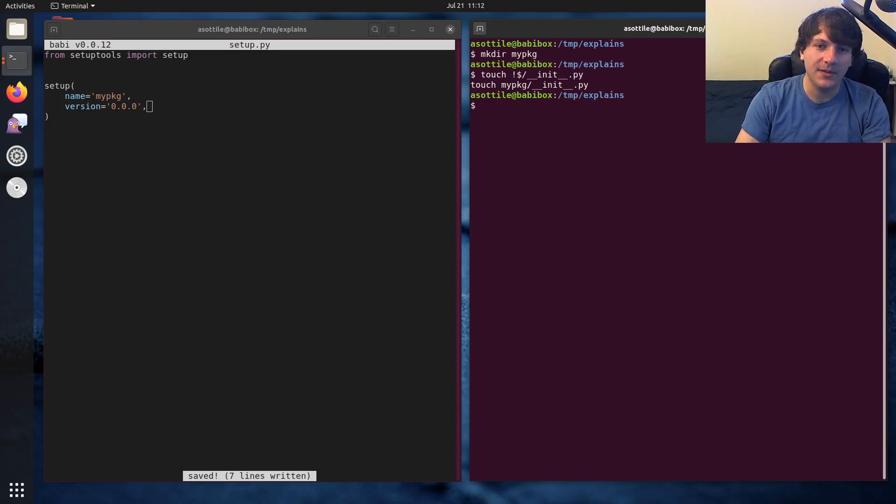
text(touch mypkg/)
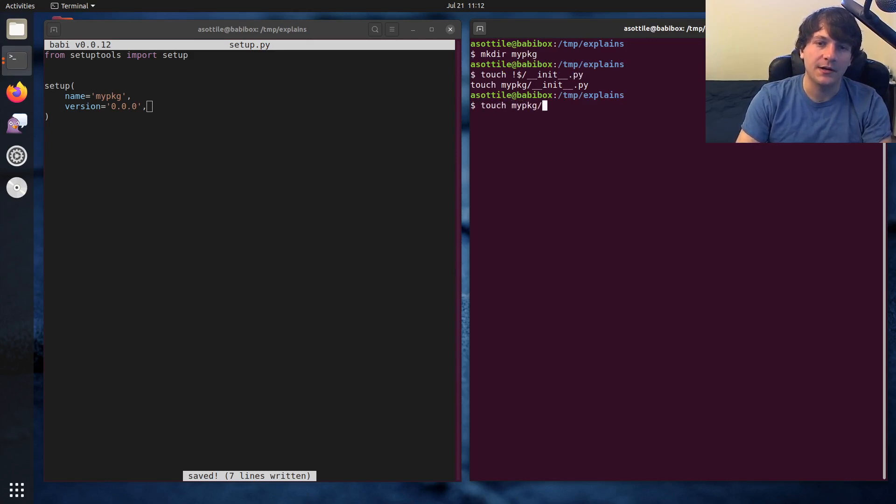
text(main.)
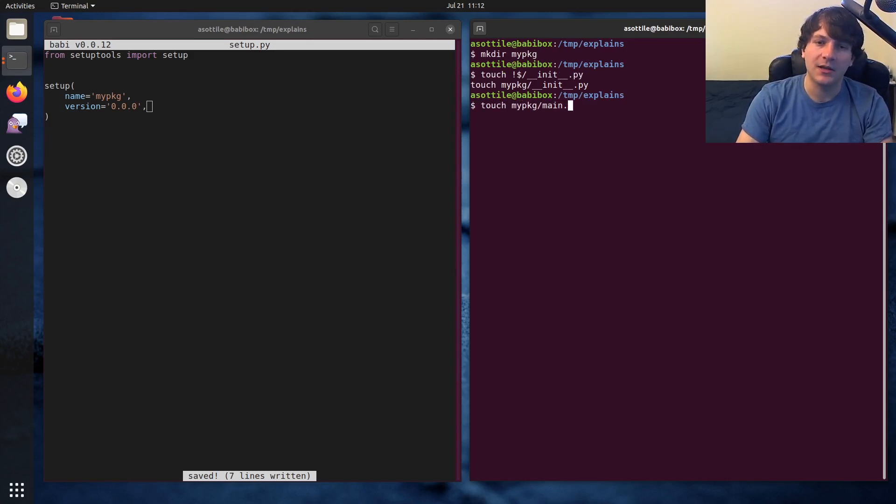
key(Return)
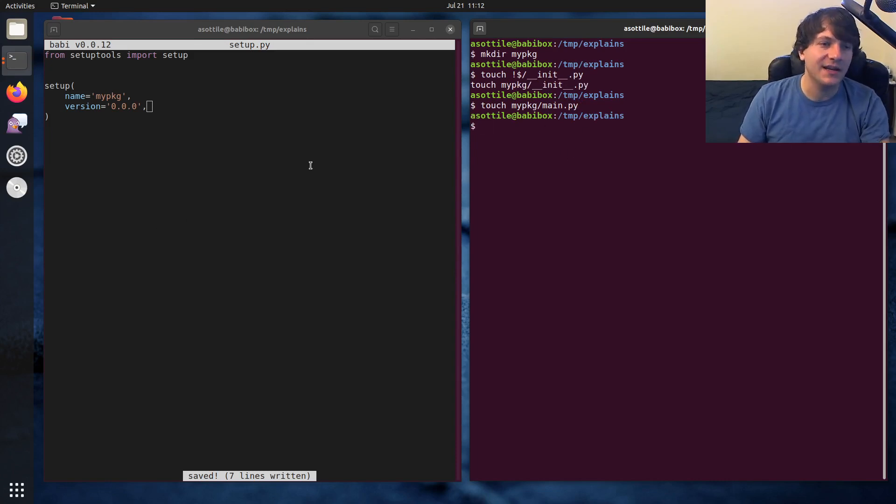
Add packages=find_packages(exclude=('tests*', 'testing*')) with its import and save setup.py
text(from t)
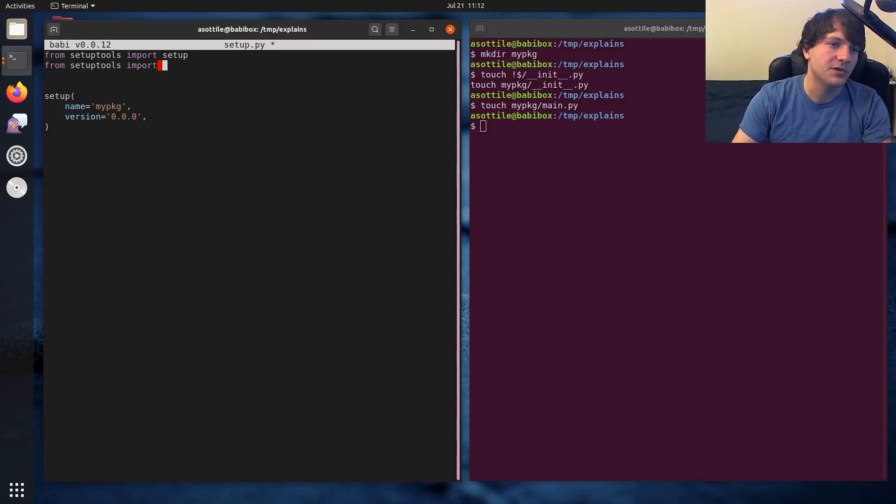
text(find_packages)
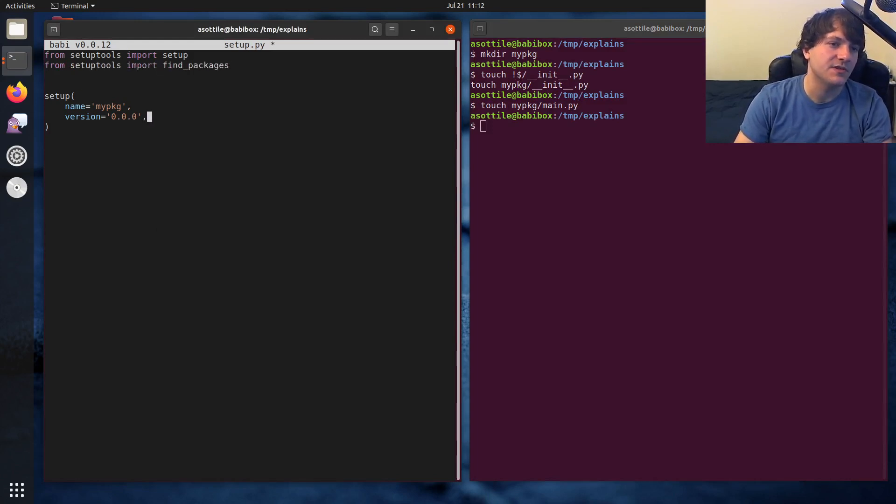
text(packages=find)
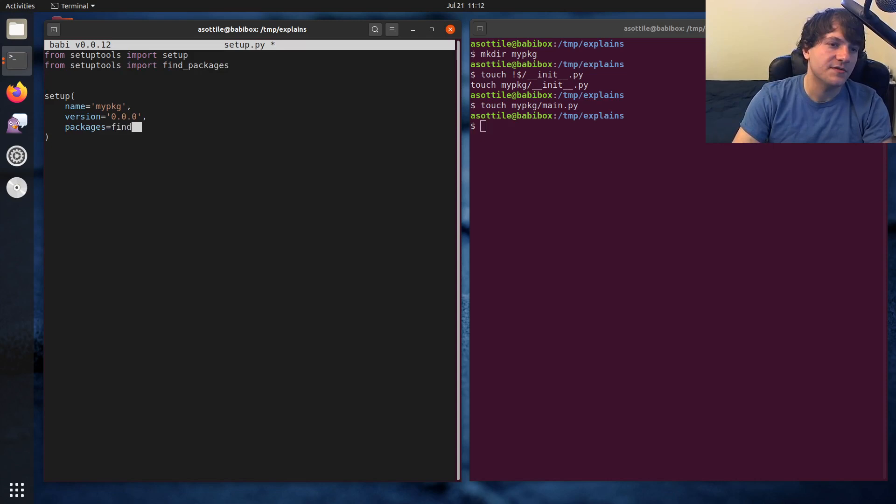
text(_packages(),)
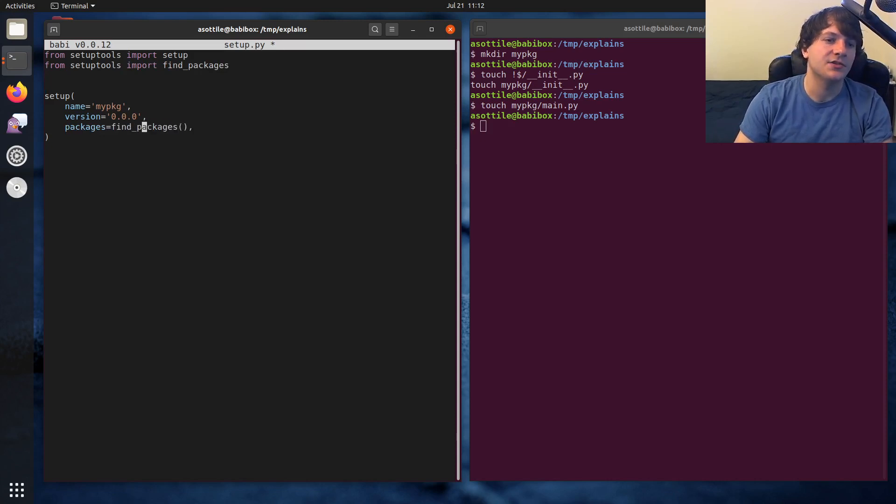
text(exclude=()
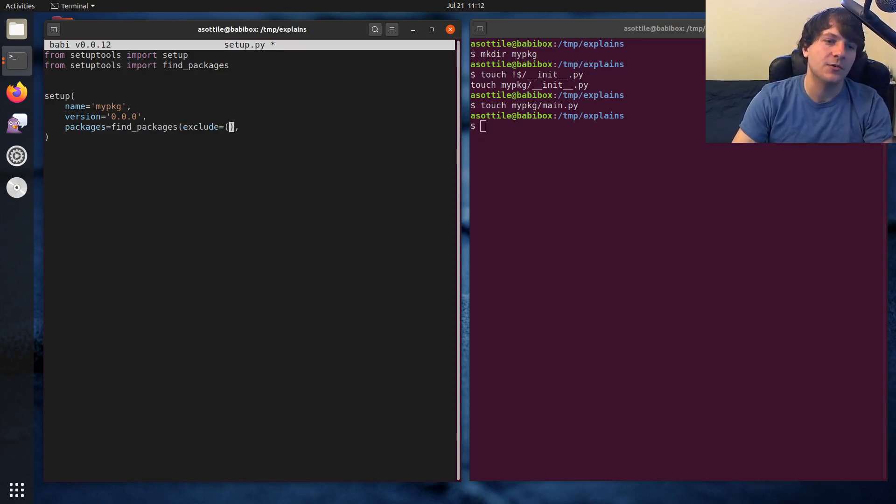
text('tests*')
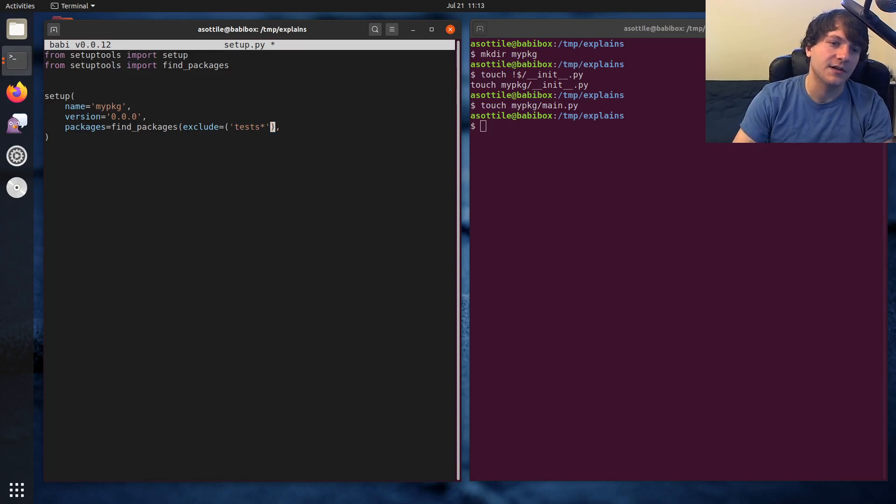
text(, 'testing*')
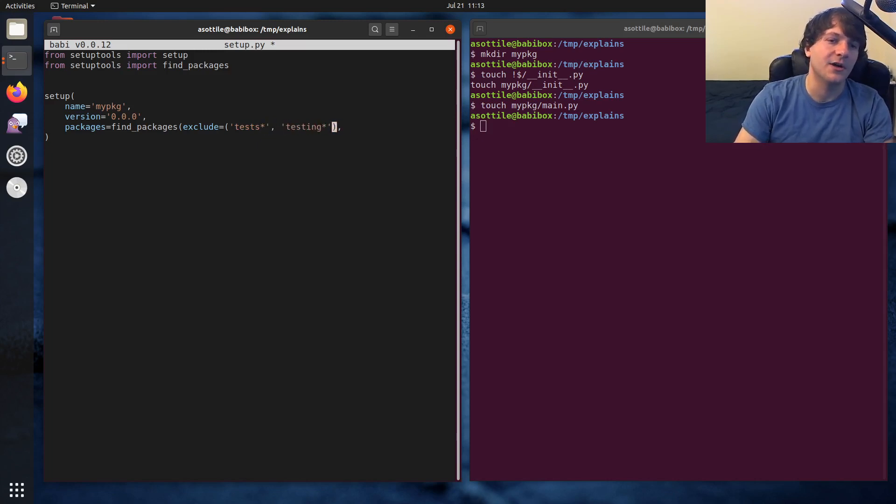
key(ctrl+s)
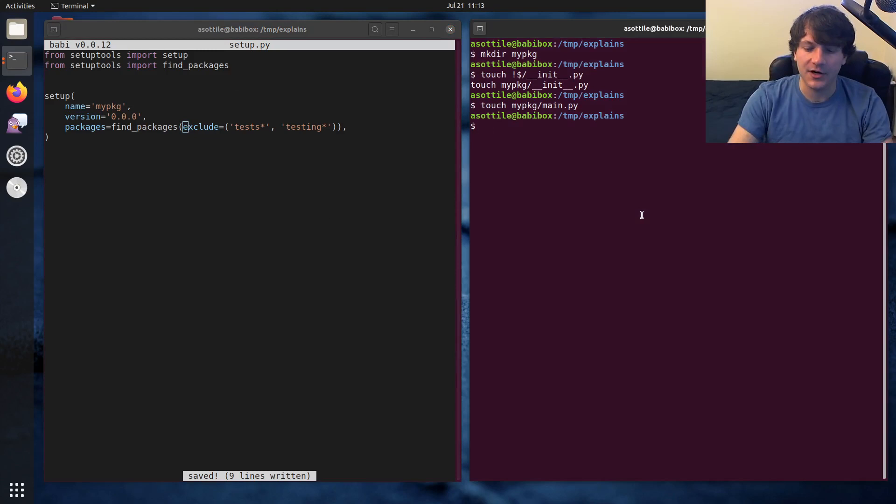
Create a virtualenv named venv and activate it
text(virtualenv venv)
text(. venv/b)
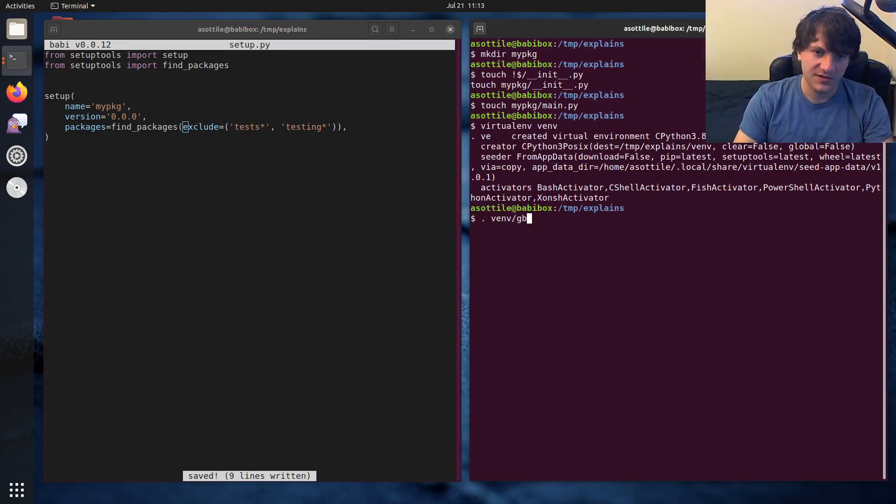
key(Return)
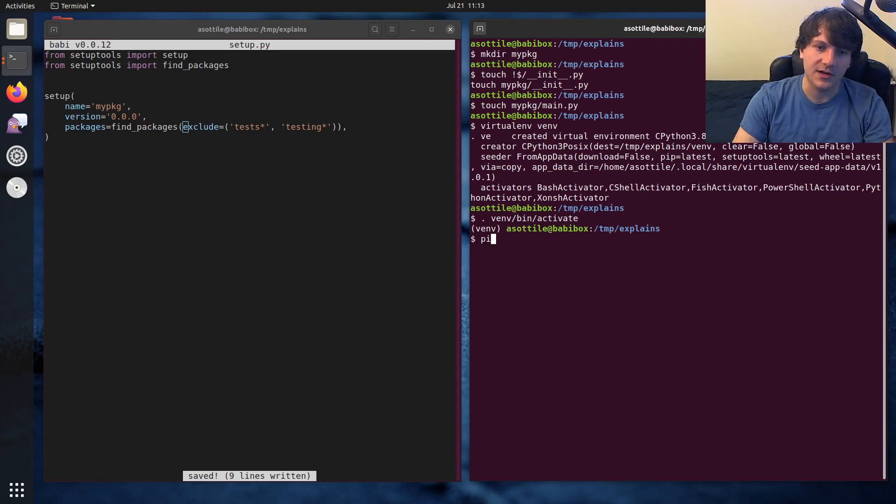
key(ctrl+c)
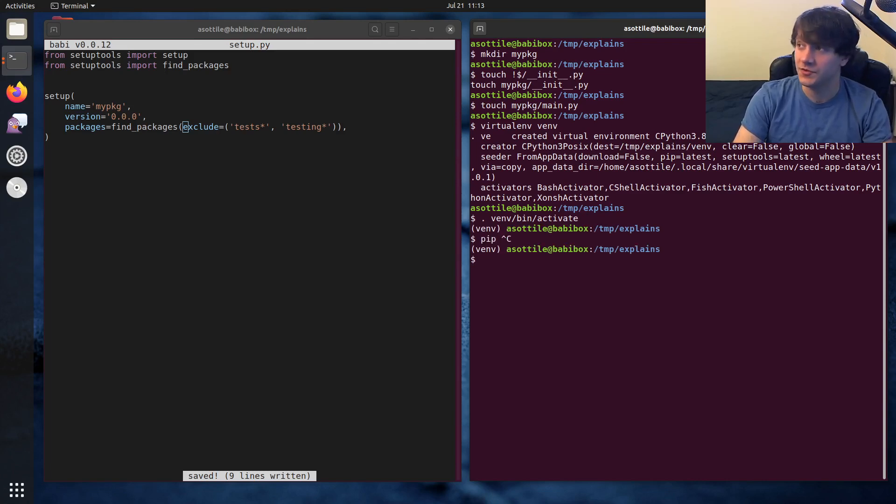
Build the source archive and wheel with python setup.py sdist bdist_wheel
text(python setup)
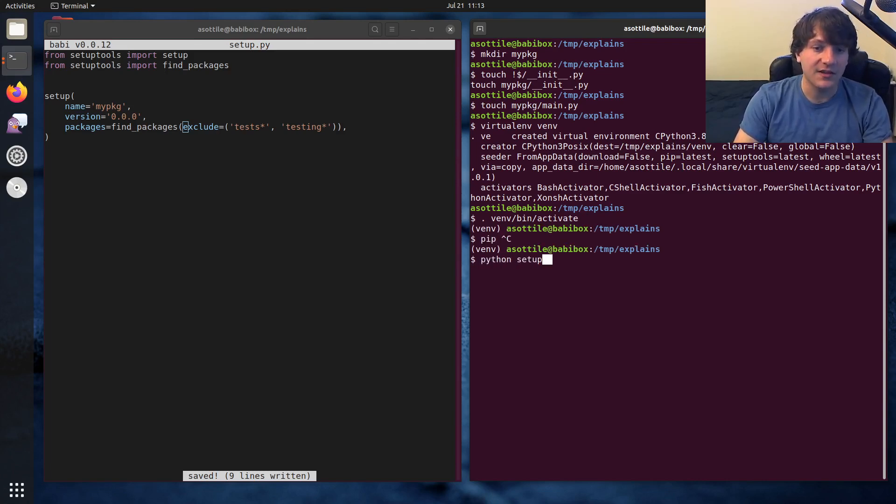
text(.py sdist bdist)
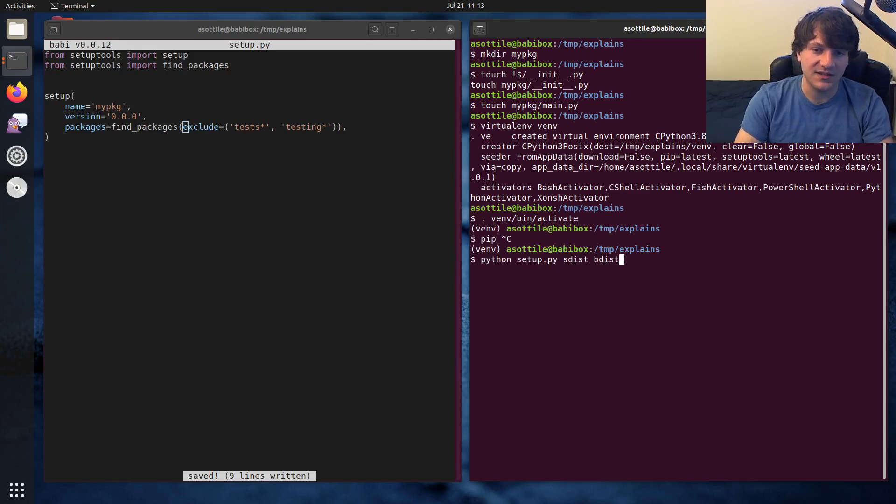
text(_wheel)
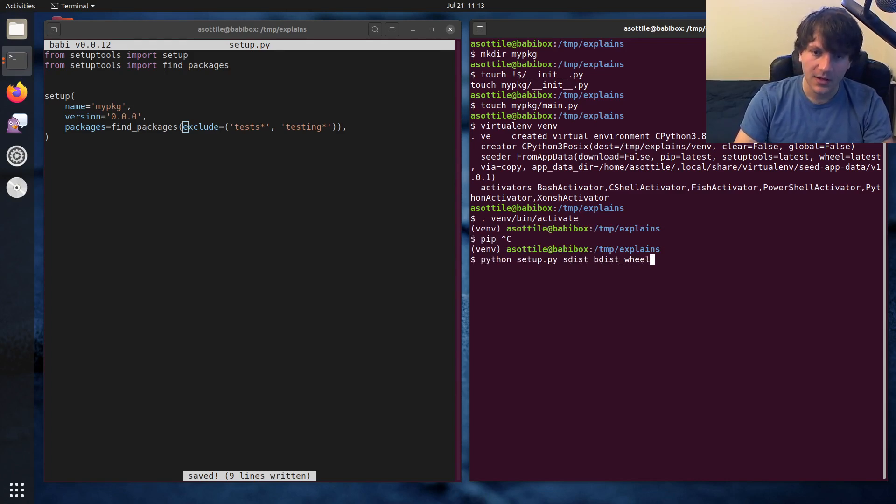
double_click(575, 259)
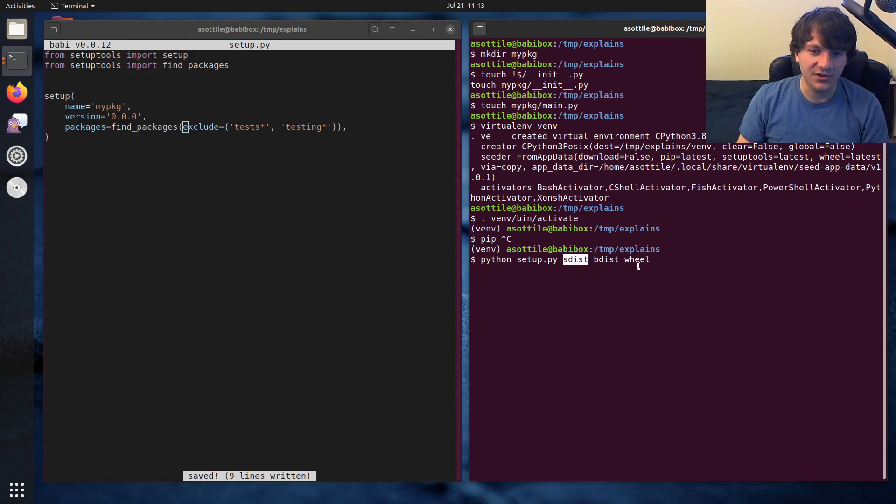
key(Return)
text(ls dist/)
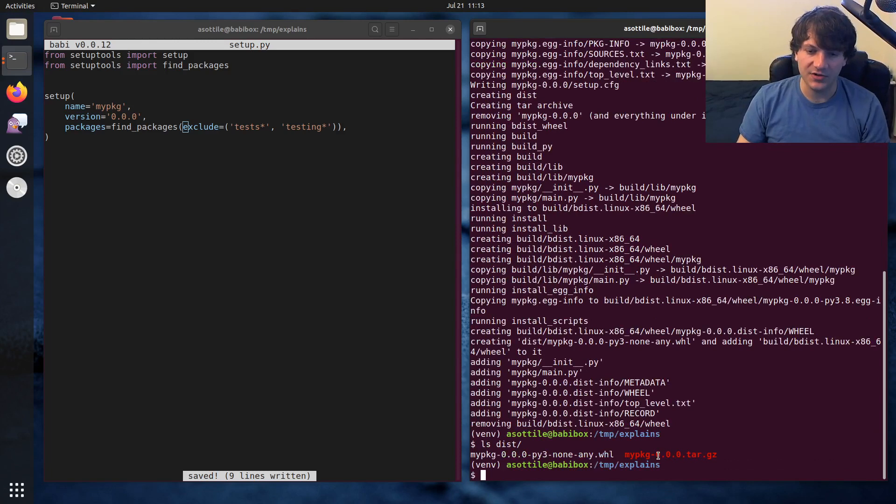
Inside dist/, list the wheel's contents with unzip -l *.whl
text(cd dist/)
text(ls)
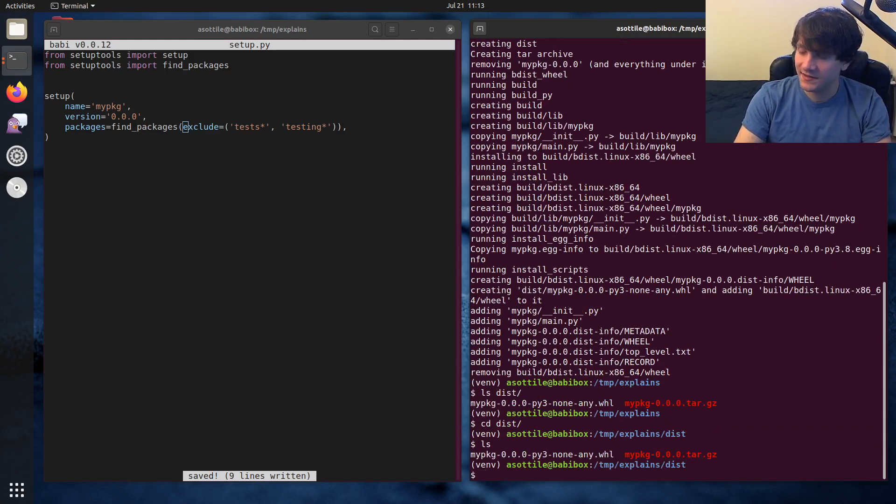
text(un)
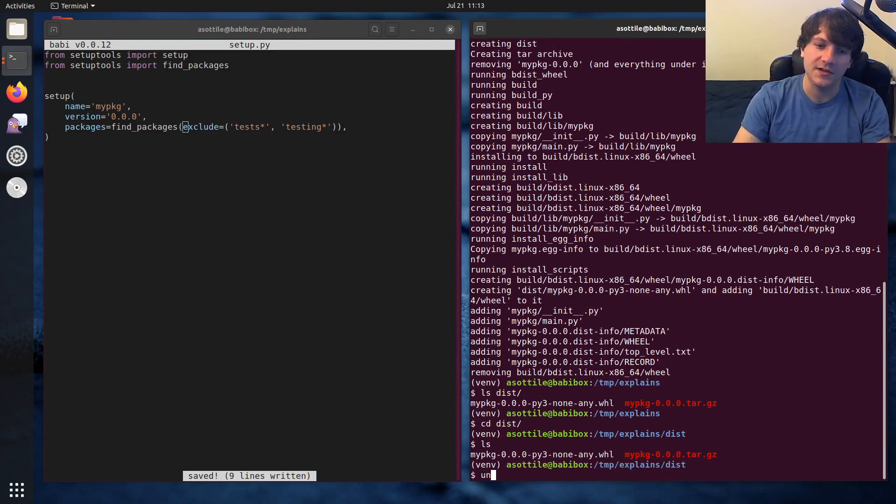
text(zip -l *.)
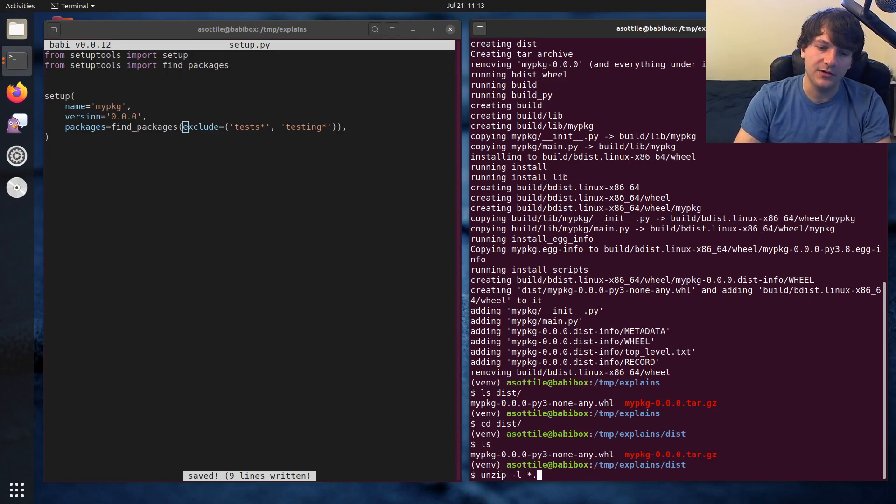
key(Return)
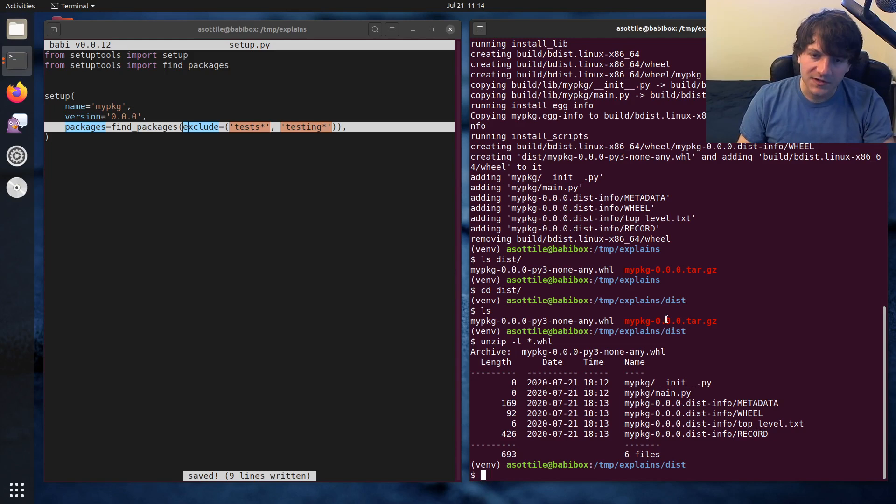
List the contents of mypkg-0.0.0.tar.gz with tar --list -f
text(tar)
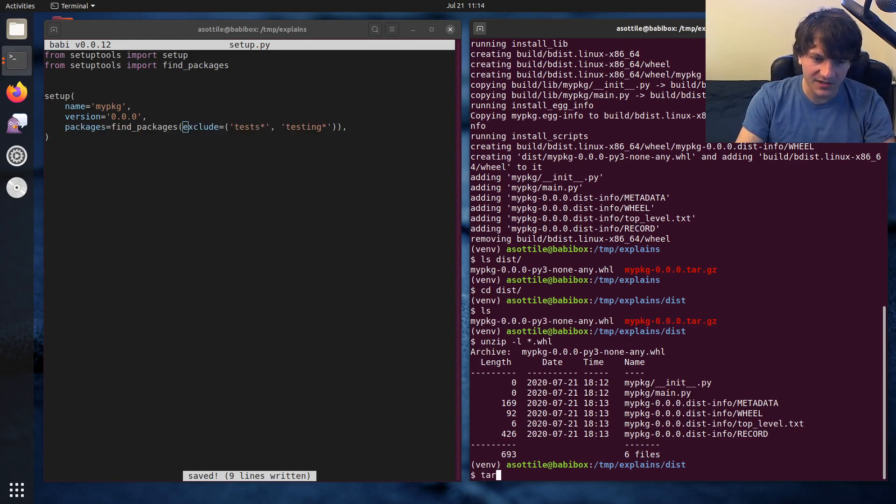
text(--list -f mypkg-0.0.0.tar.gz)
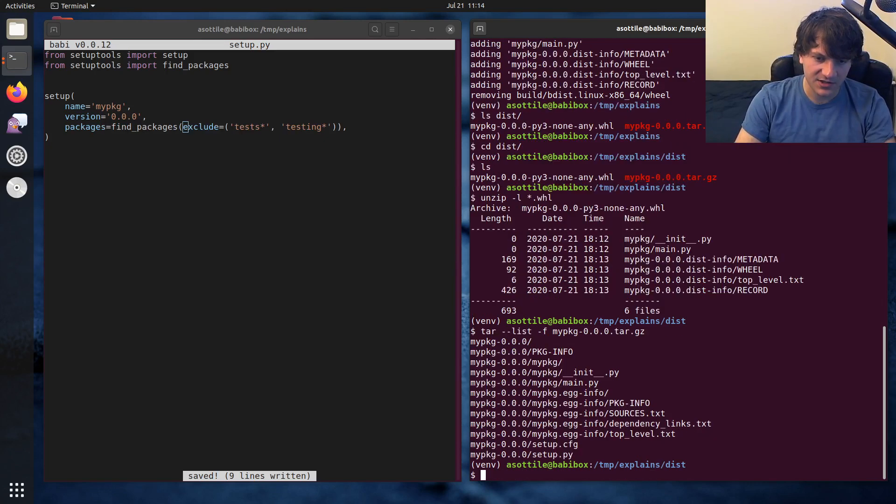
mouse_move(557, 449)
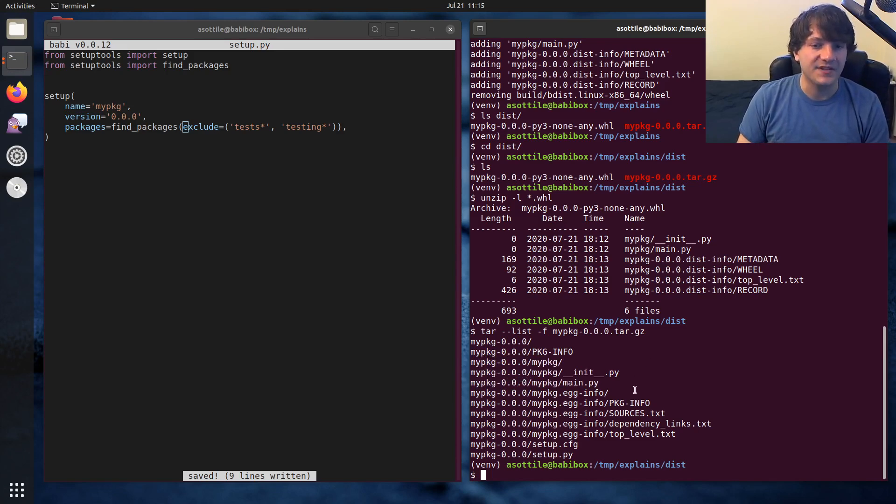
mouse_move(810, 291)
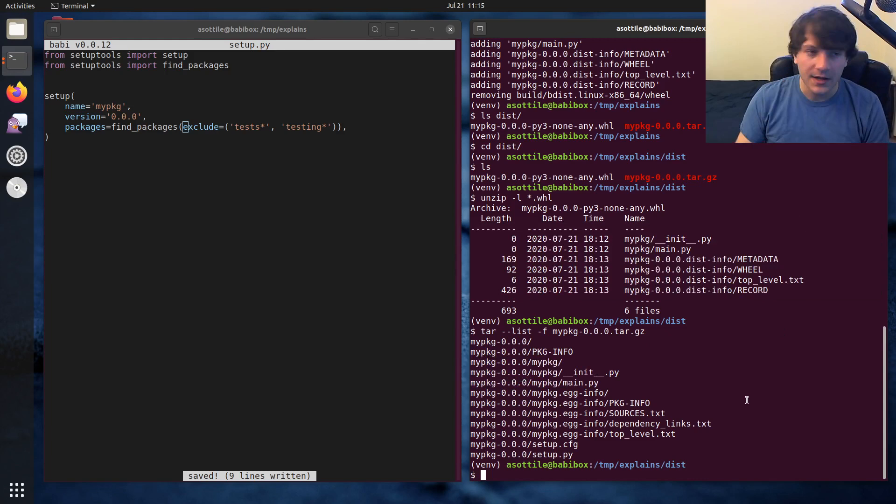
Return to the project root and start a mypkg/foo.json data file in babi
text(ls)
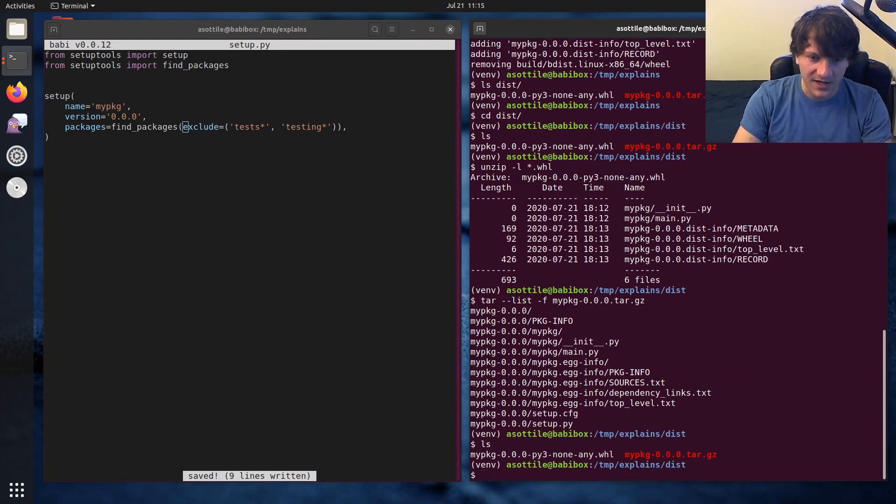
text(cd ..)
text(rm -rf dist/)
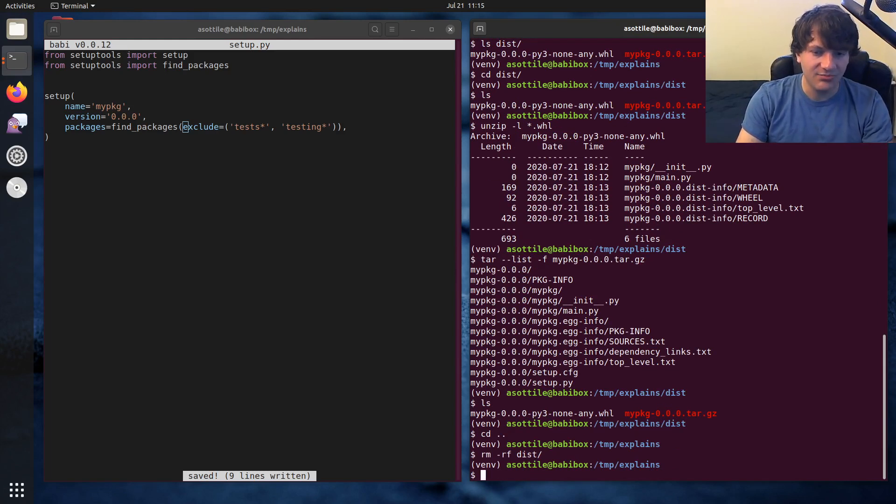
text(babi)
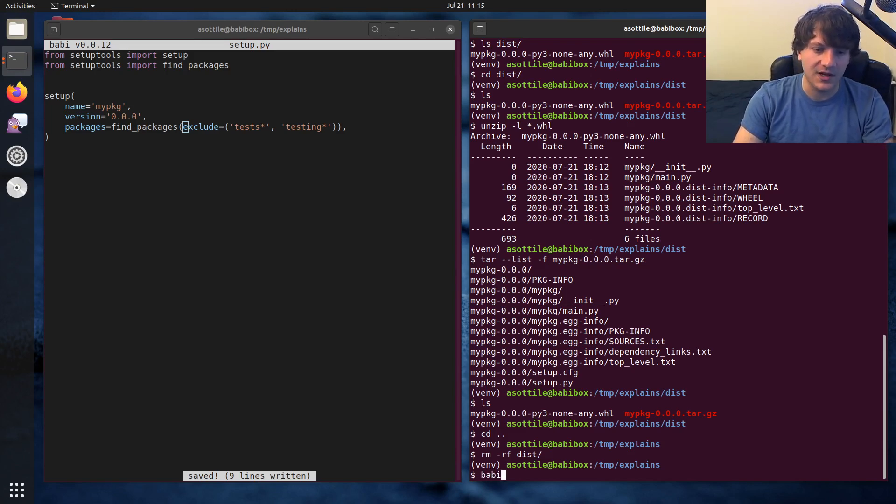
text(mypkg/foo.json)
text(python setup.py sdist bdist_wheel &&)
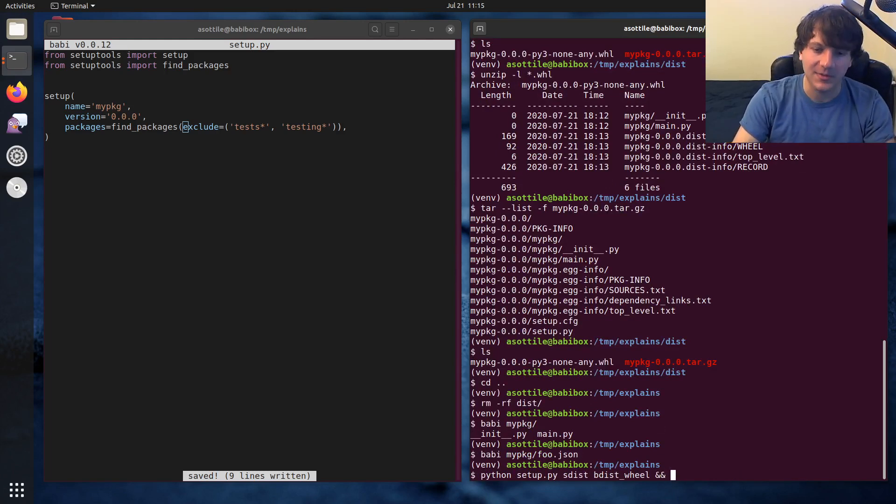
Run a chained command that cleans dist, rebuilds sdist and wheel, and lists both archives
text(un)
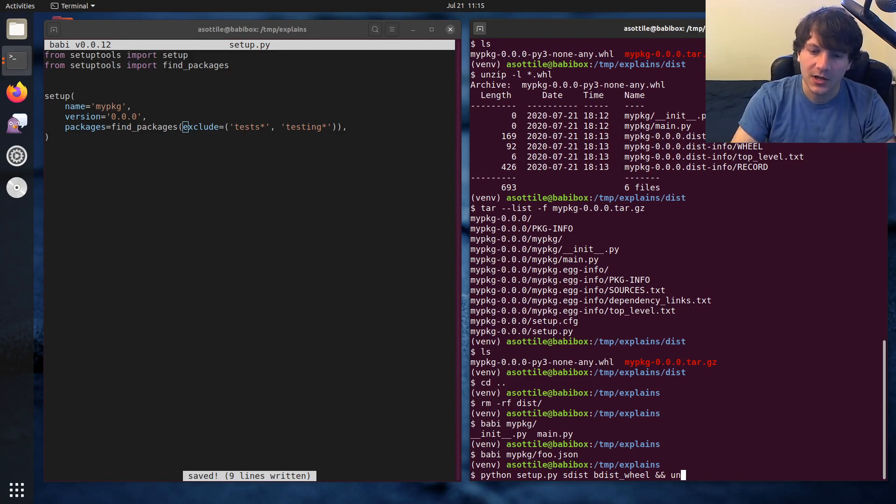
text(zip -l dist/*.whl)
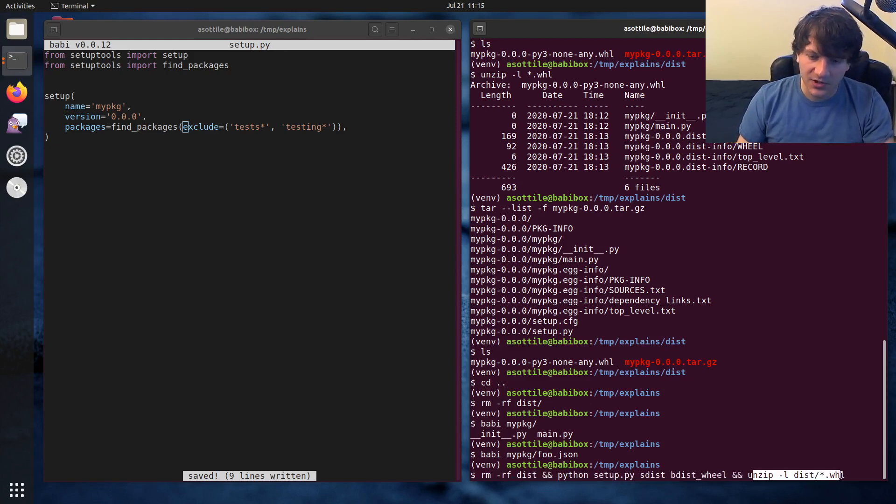
text(&& tar --list -f)
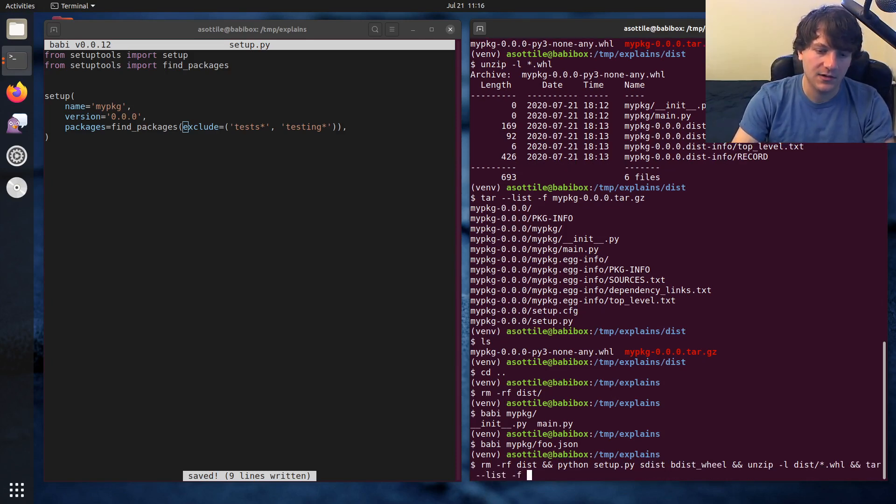
text(dist/*.tar.gz)
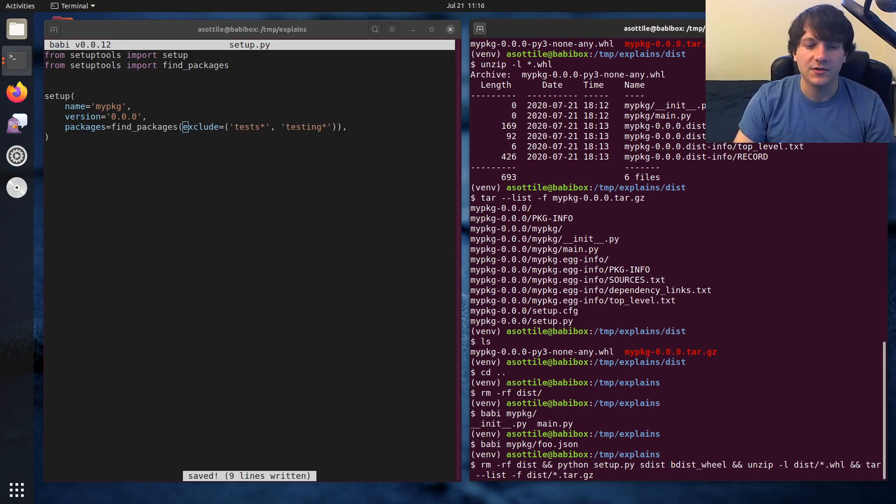
key(Return)
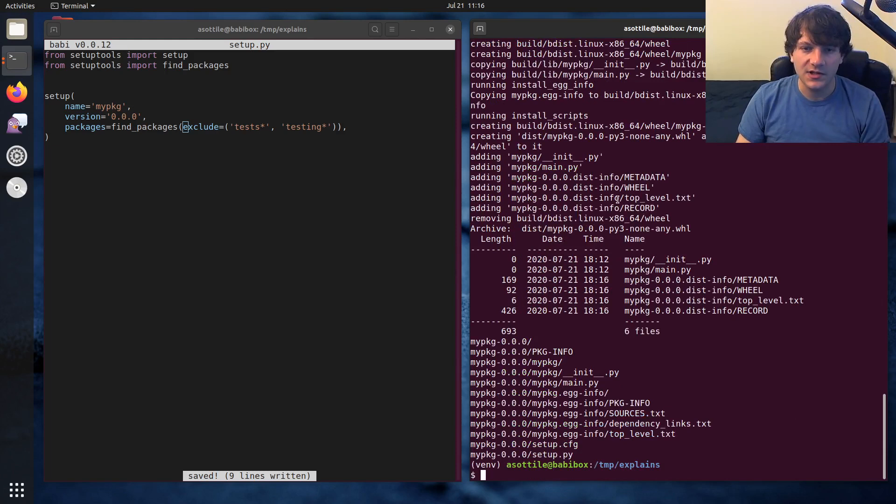
mouse_move(702, 279)
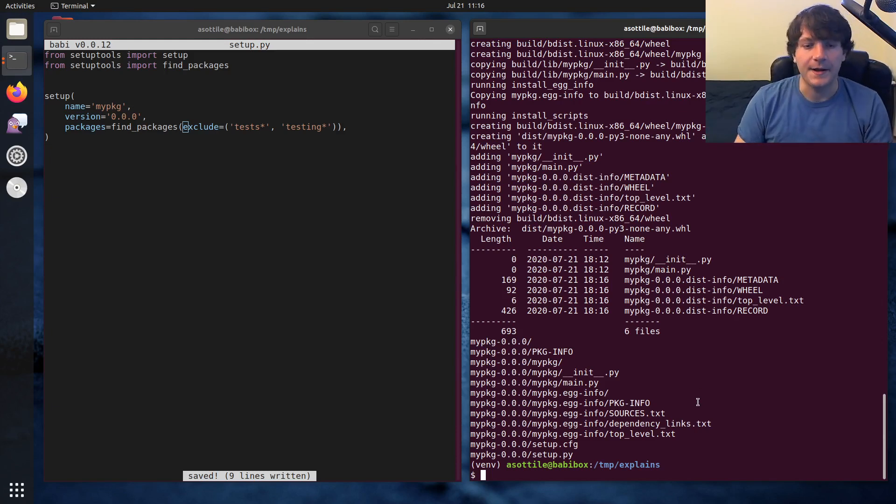
Write MANIFEST.in containing recursive-include mypkg *.json and save it
text(nano MANIFEST.)
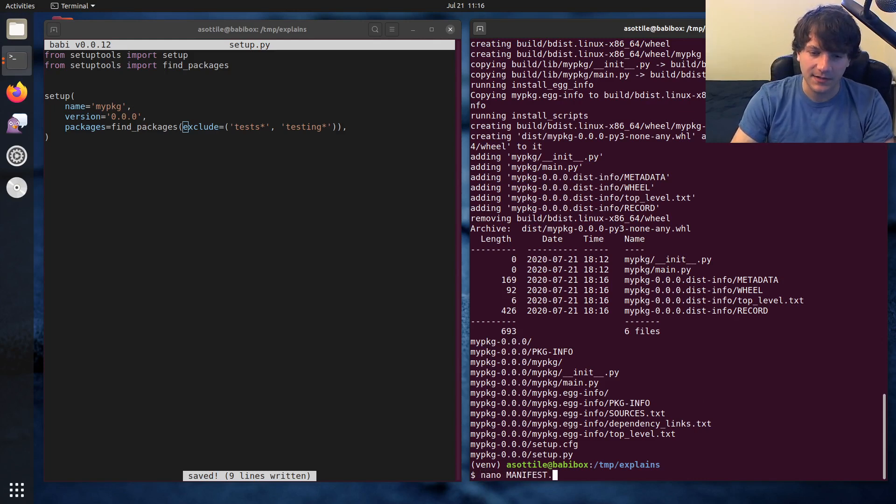
key(Return)
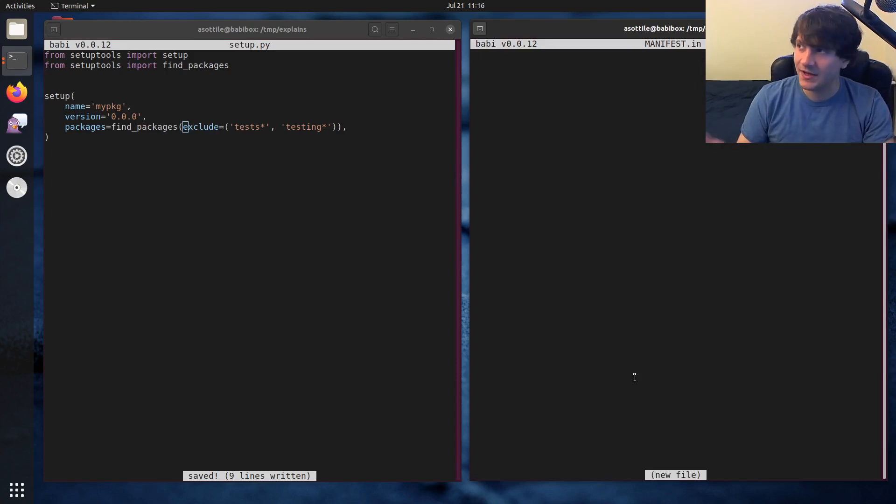
text(recurs)
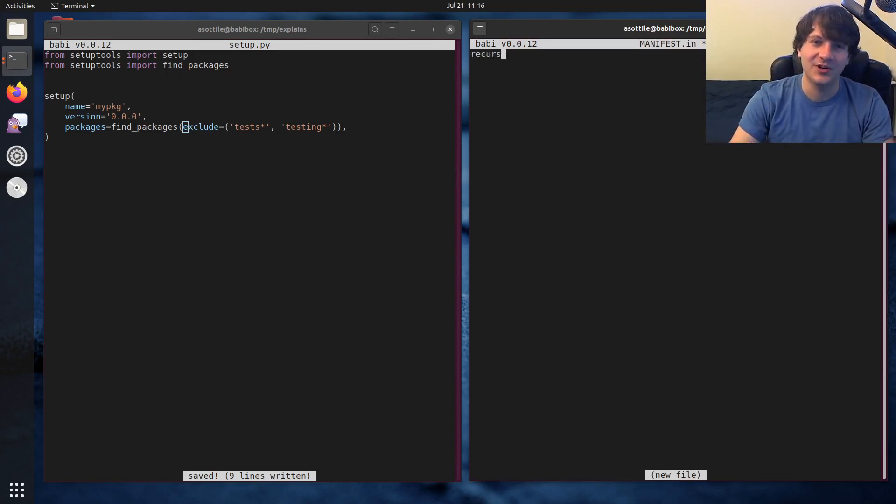
text(ive-include mypkg)
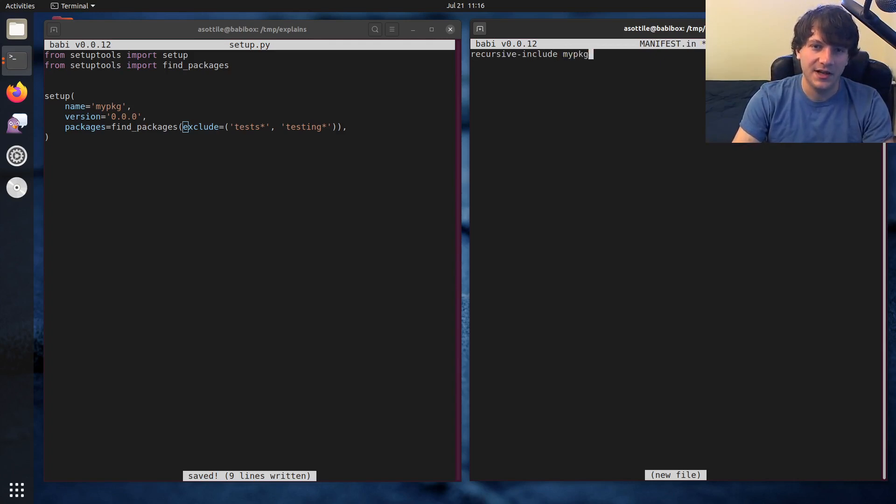
text(*.json)
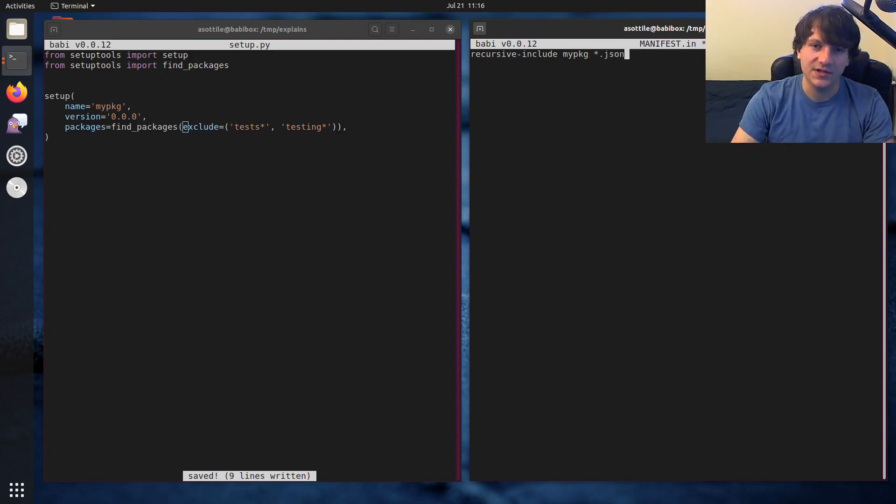
key(ctrl+s)
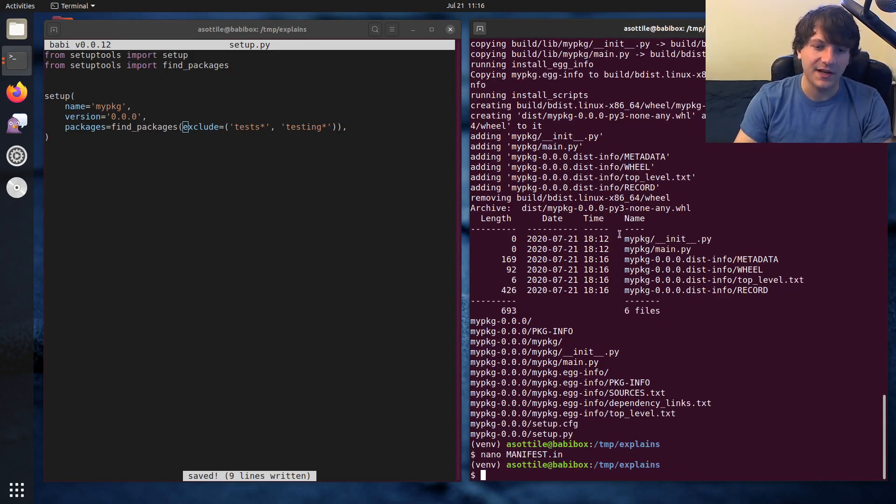
Rerun the rebuild-and-list command to check both archives for foo.json
key(Return)
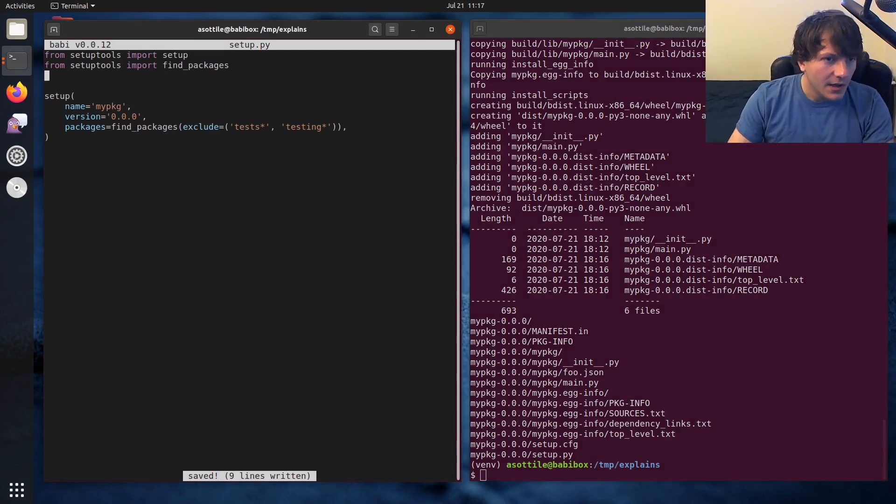
Import build_py from setuptools.commands.build_py in setup.py
text(from)
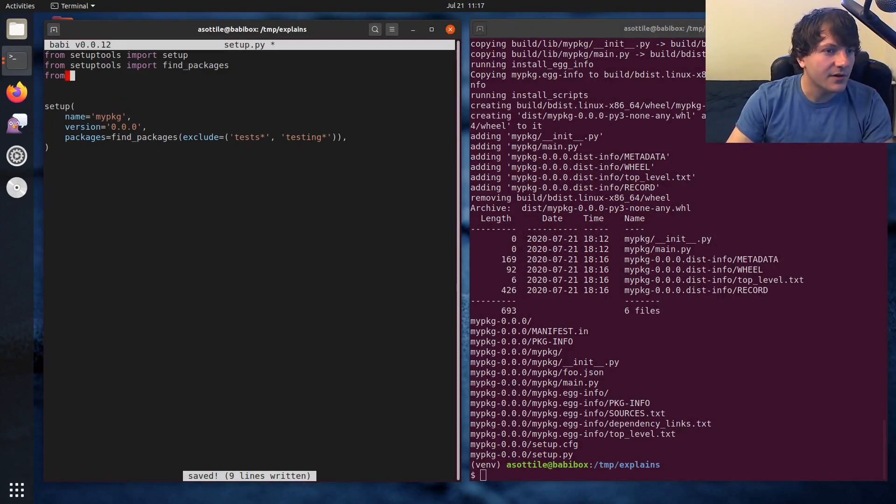
text(setuptools.)
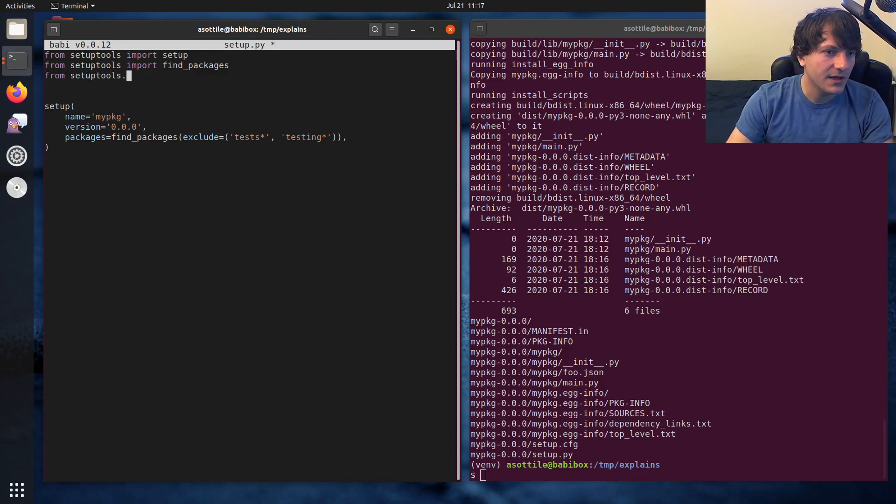
text(commands.build_py import build_py)
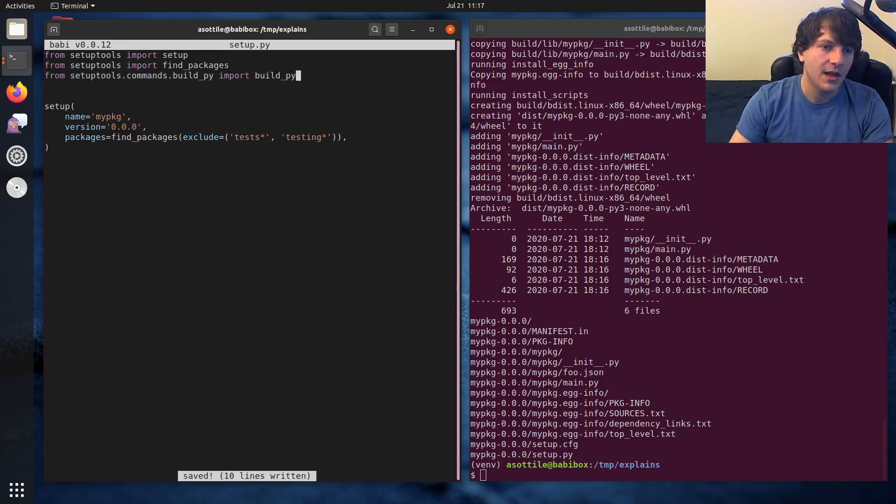
key(Return)
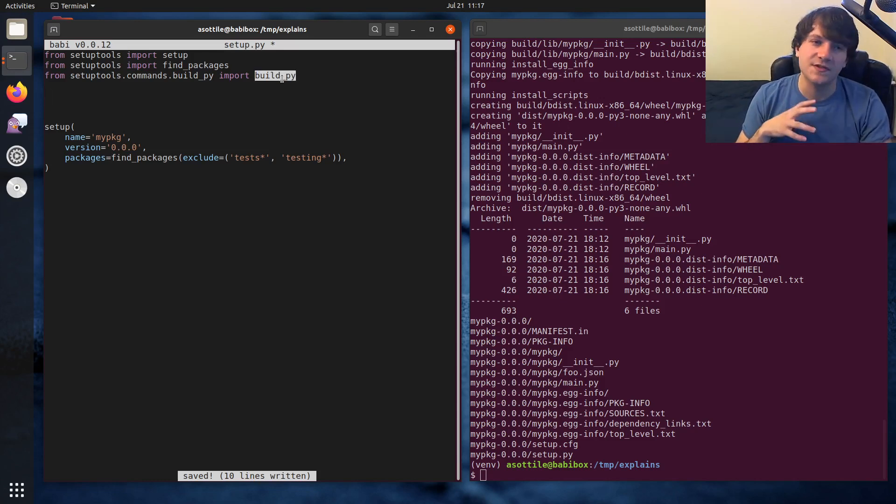
Define class my_build_py(build_py) with a run(self) -> None method
text(class)
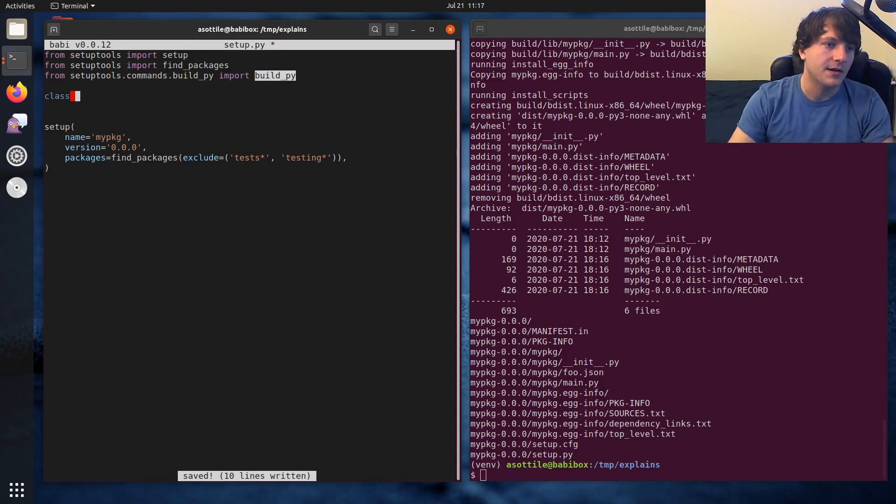
text(my_buyild_py()
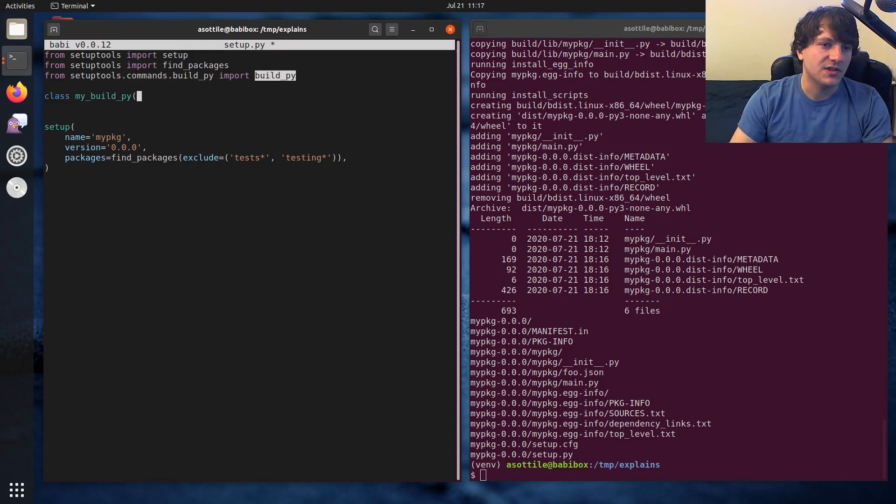
text(build_py):)
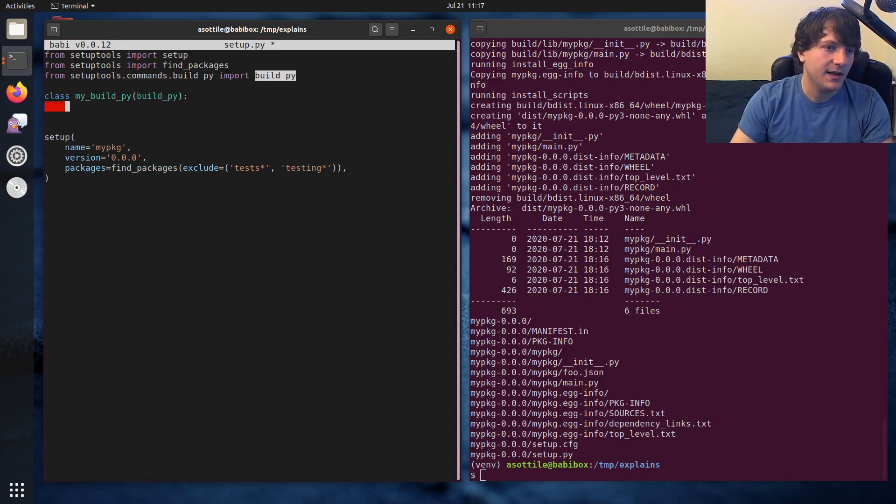
text(def run(se)
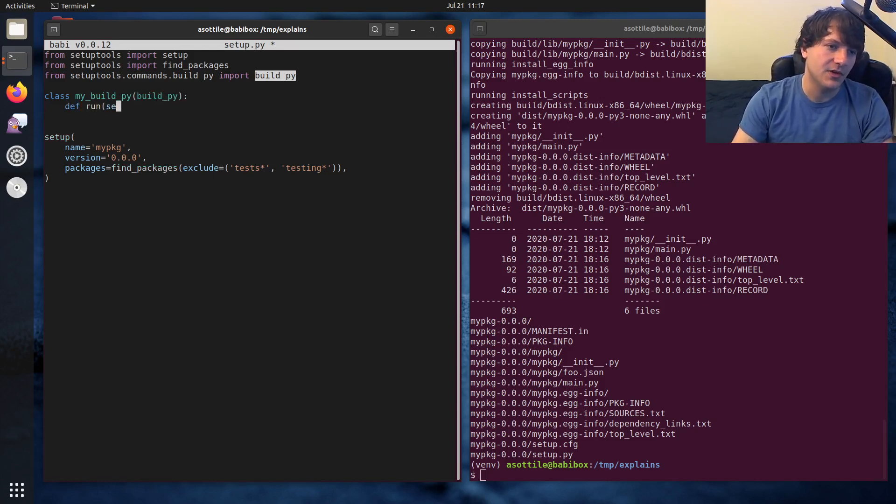
text(lf) -> None:)
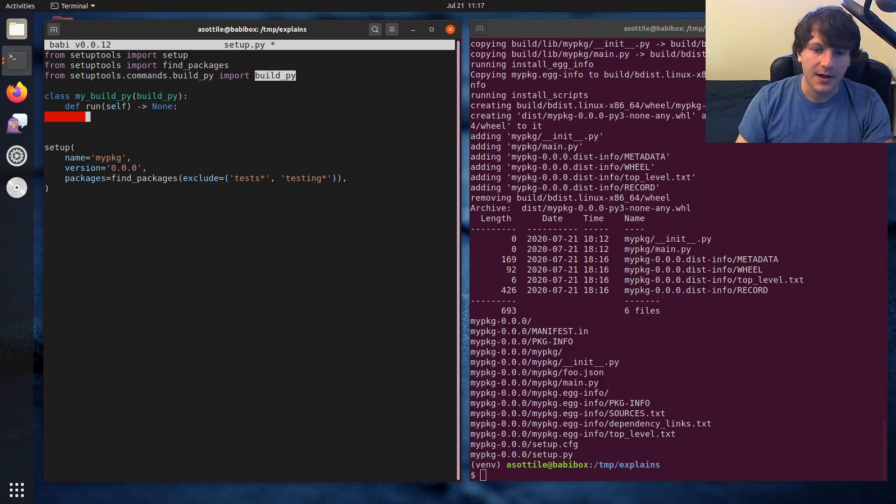
In run, read mypkg/foo.json into contents with json.load
double_click(581, 373)
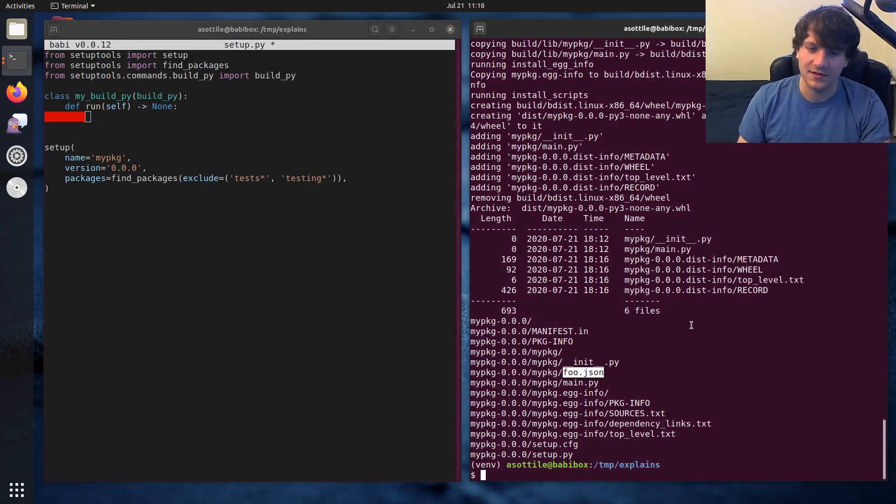
text(wit)
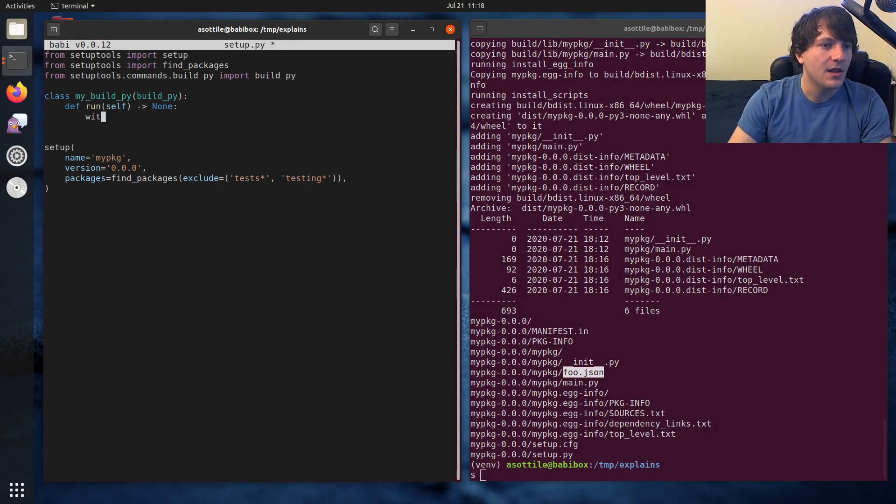
text(h open(')
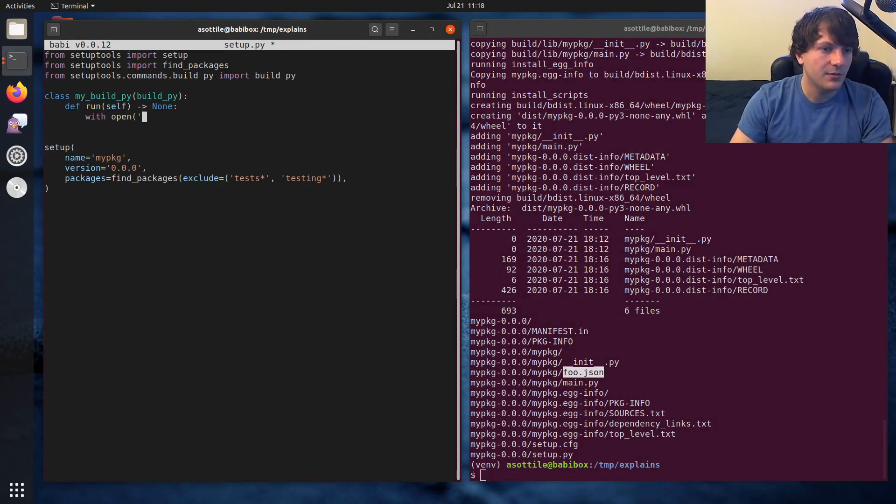
text(mypkg/foo.json';)
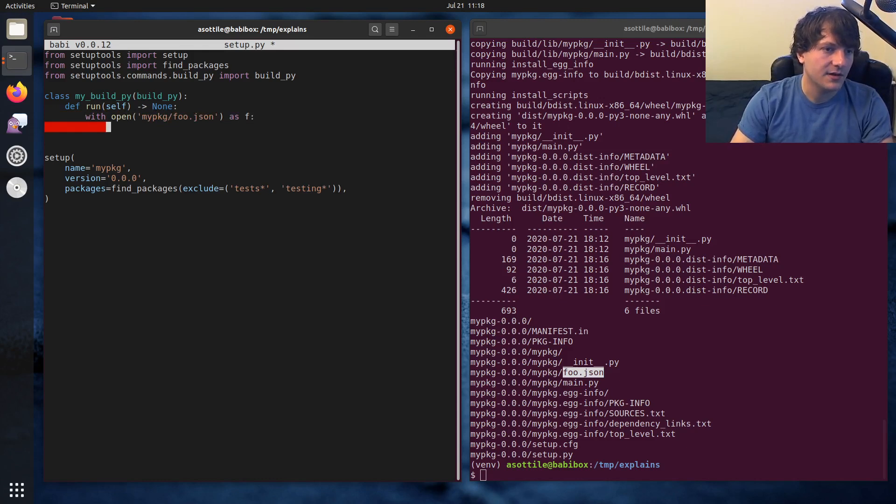
text(contents = json.)
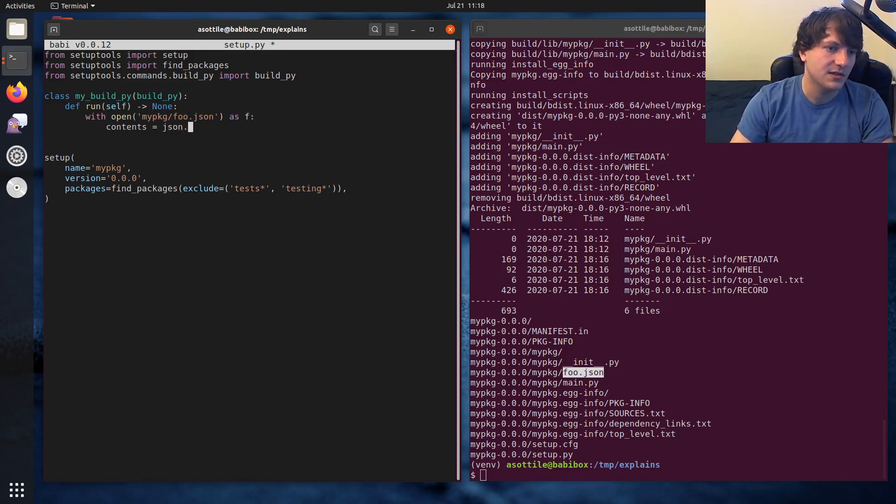
text(load(f))
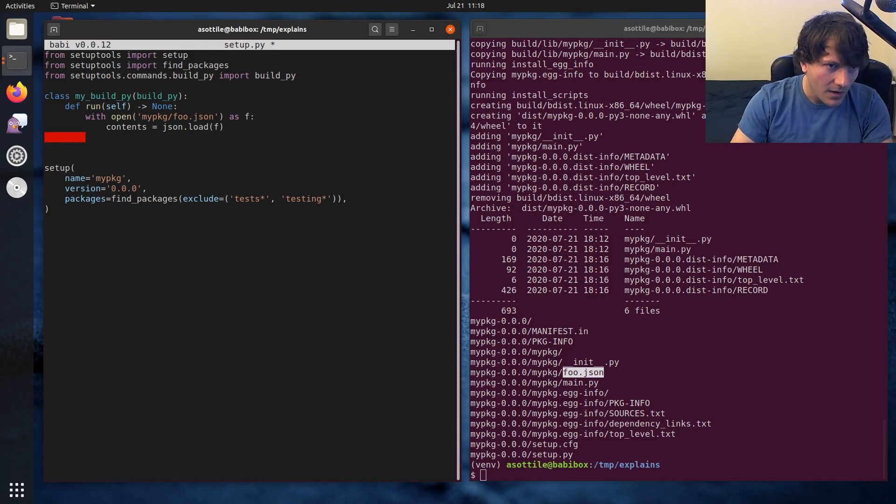
Write JSON = {contents!r} into mypkg/foo.py from run and save setup.py
text(with open(')
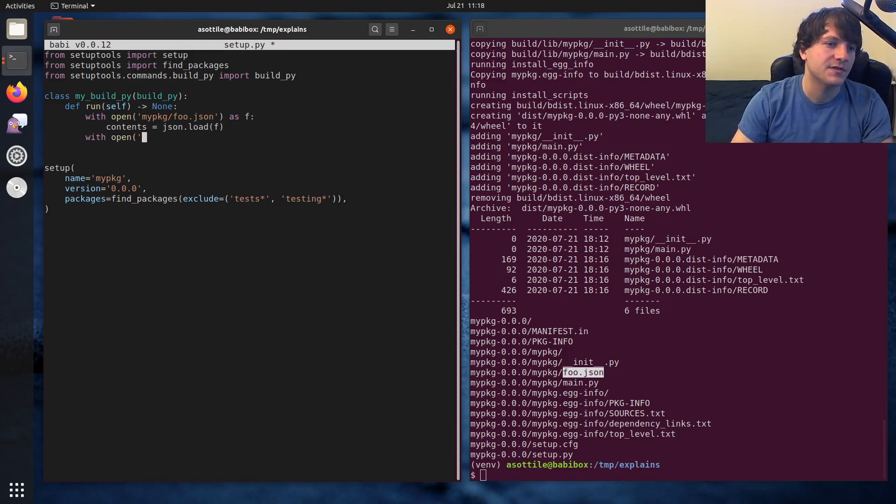
text(mypkg/)
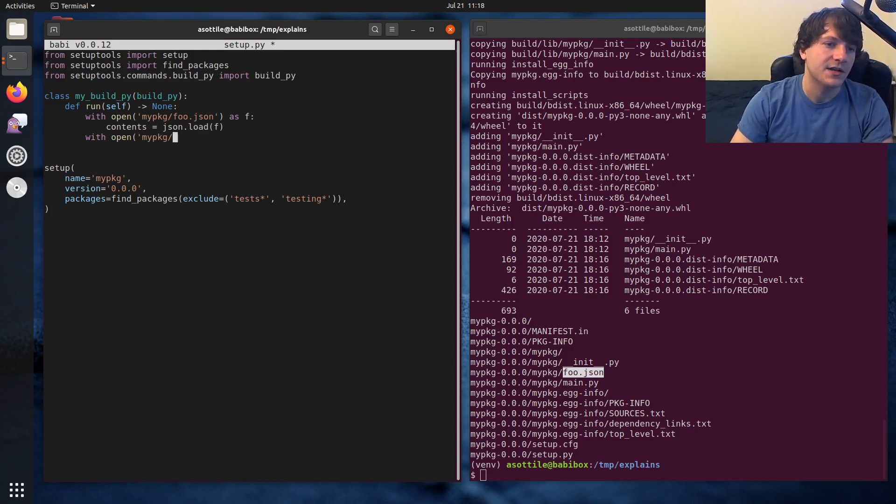
text(foo.py', 'w') as f:)
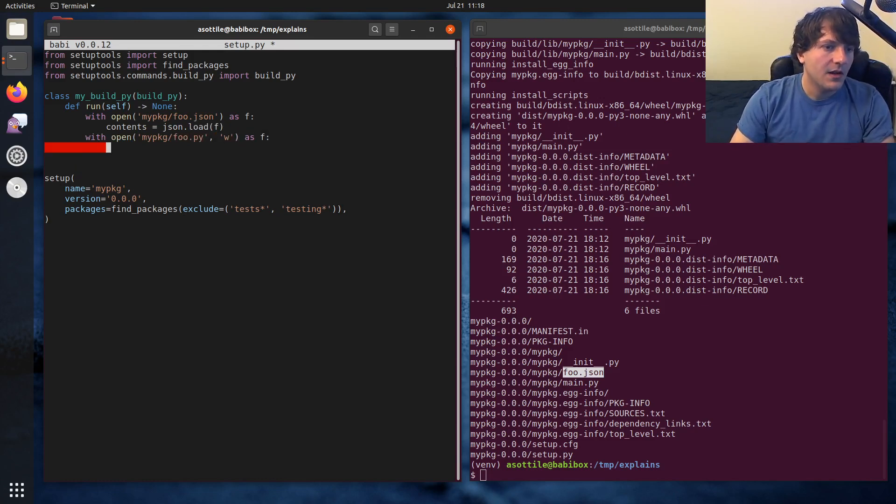
text(f.write(f'JK)
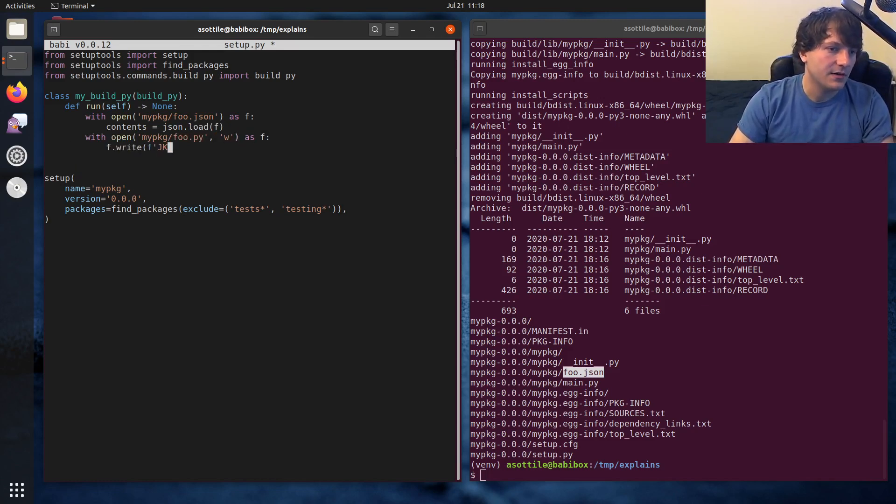
text(SON = {con)
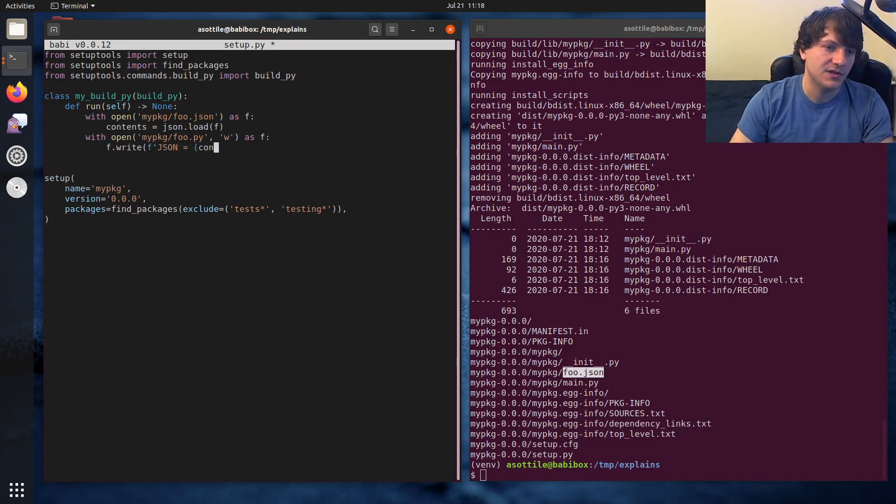
text(tents!r}')
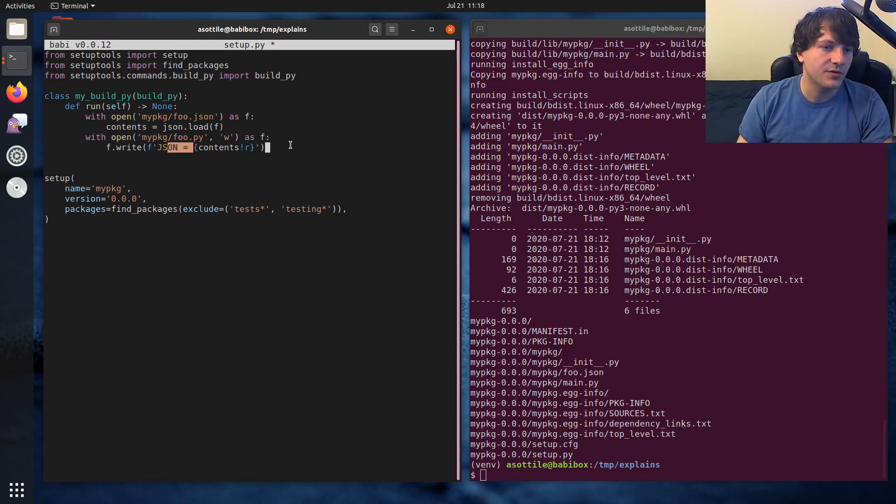
text(\n)
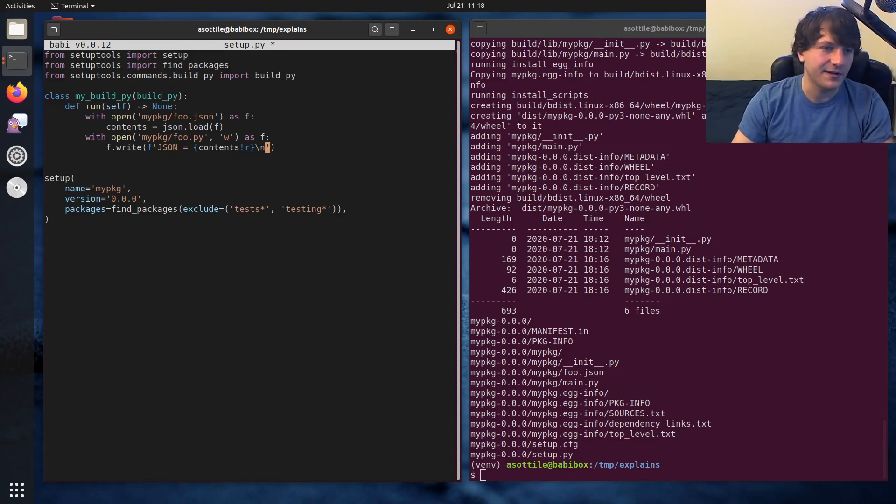
key(ctrl+s)
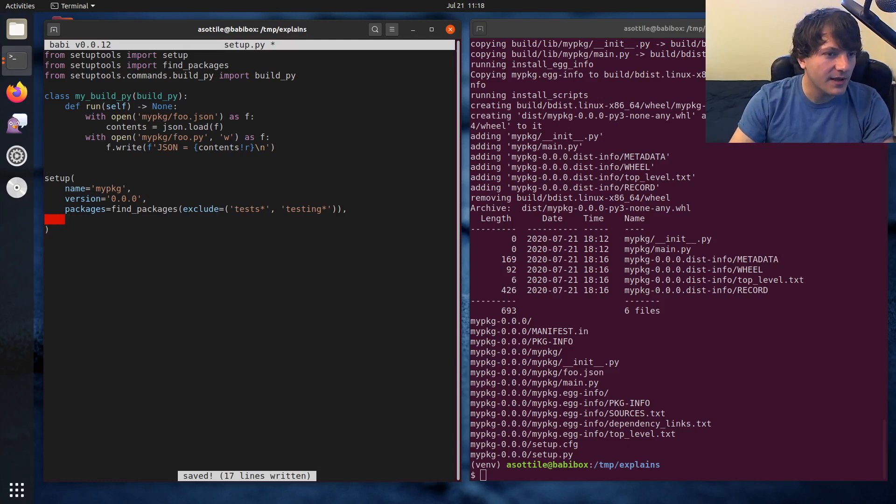
Register my_build_py via cmdclass={'build_py': my_build_py} in setup() and save
text(cm)
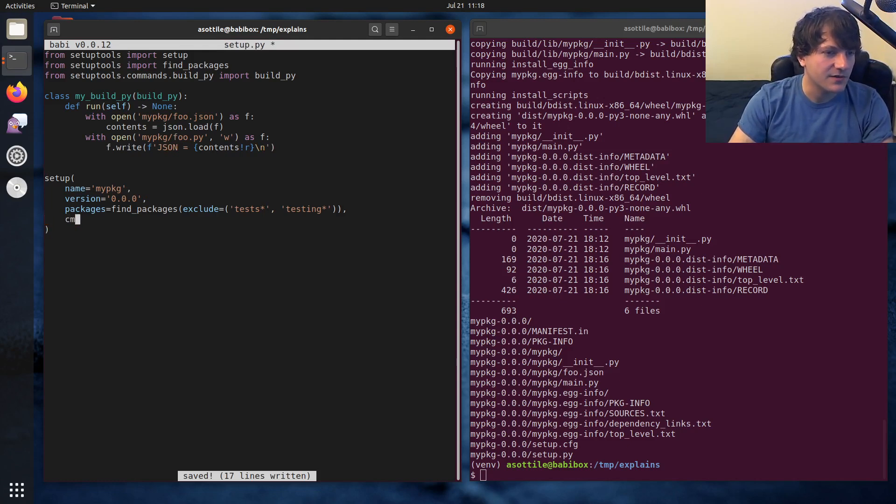
text(dc)
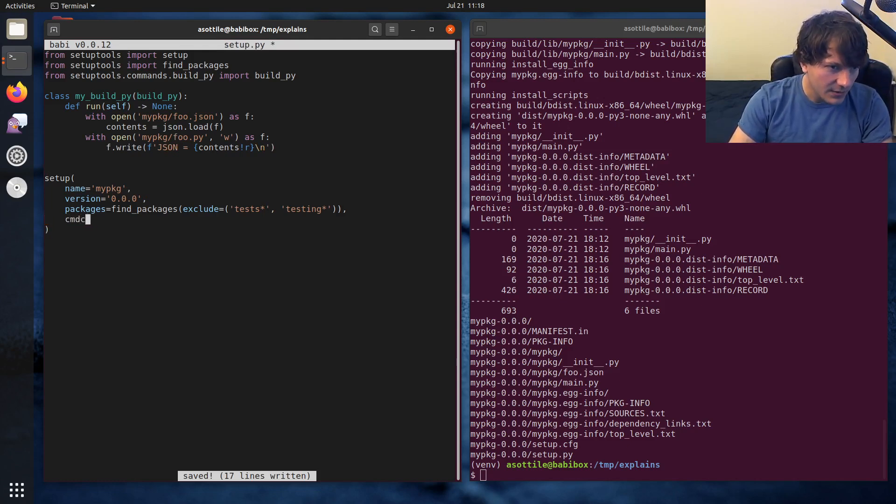
text(lass={'build_)
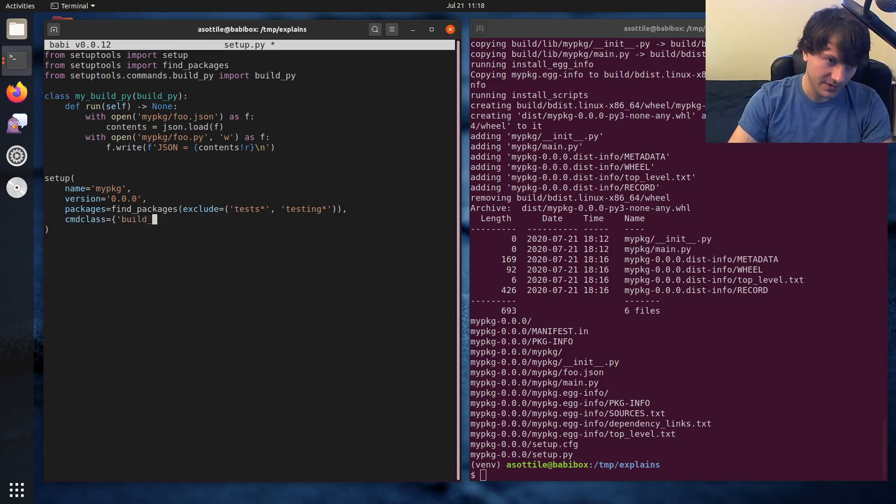
text(_py': my_build)
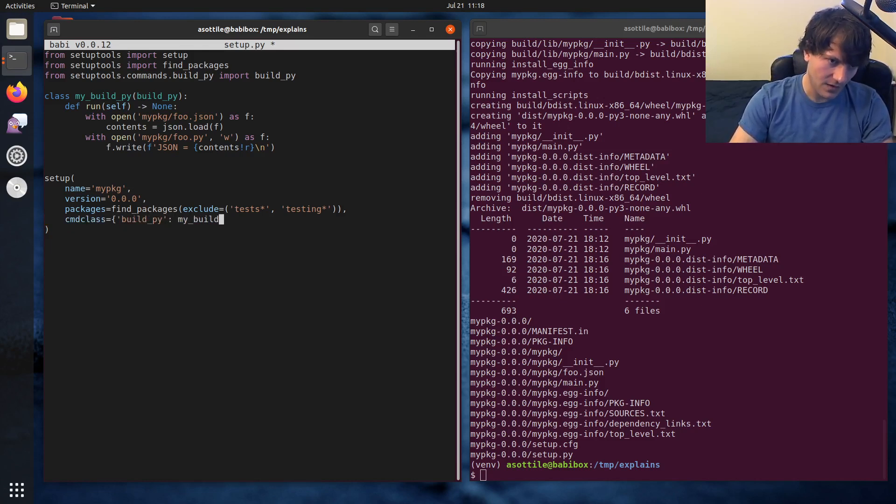
key(ctrl+s)
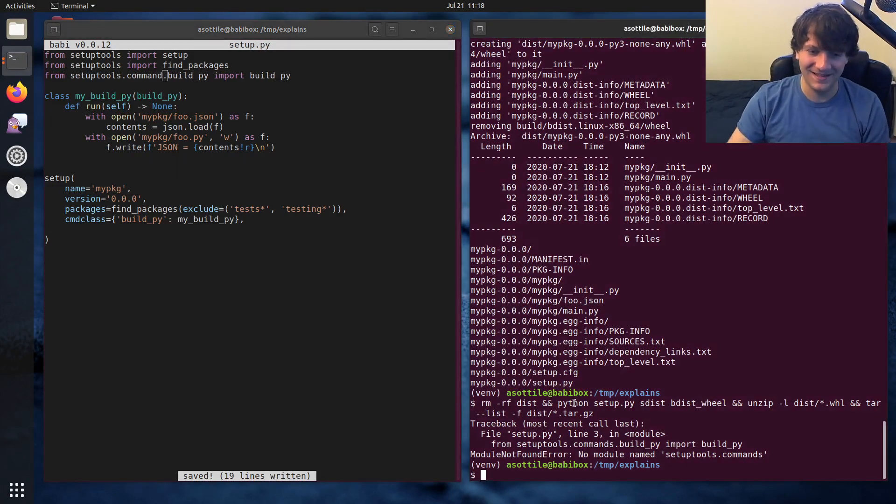
Fix the setuptools.command import, add import json and super().run(), then rerun the sdist/bdist_wheel build
key(Return)
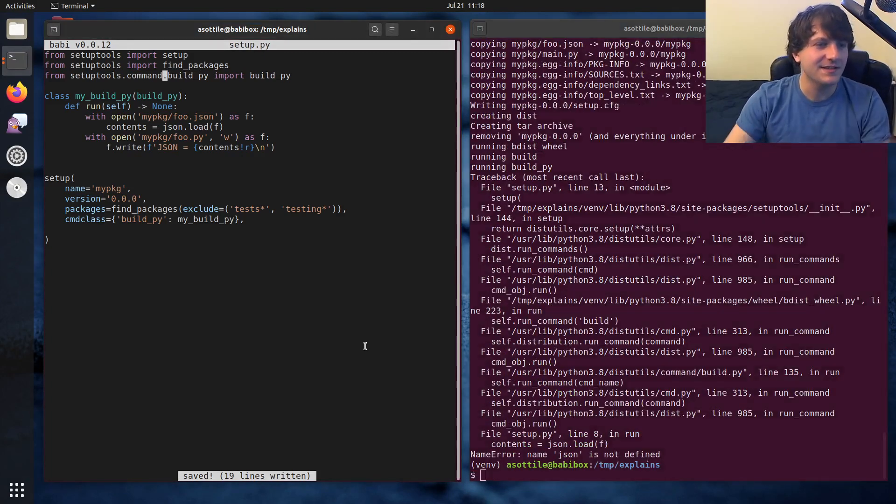
text(import j)
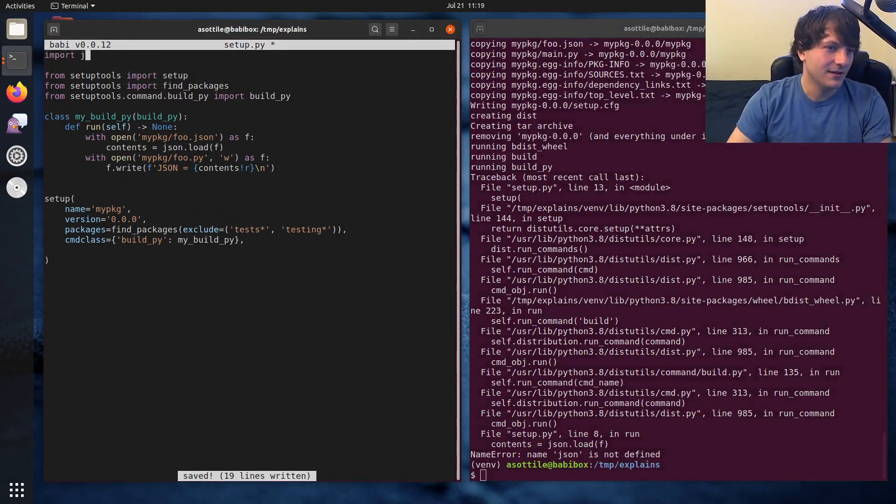
text(son)
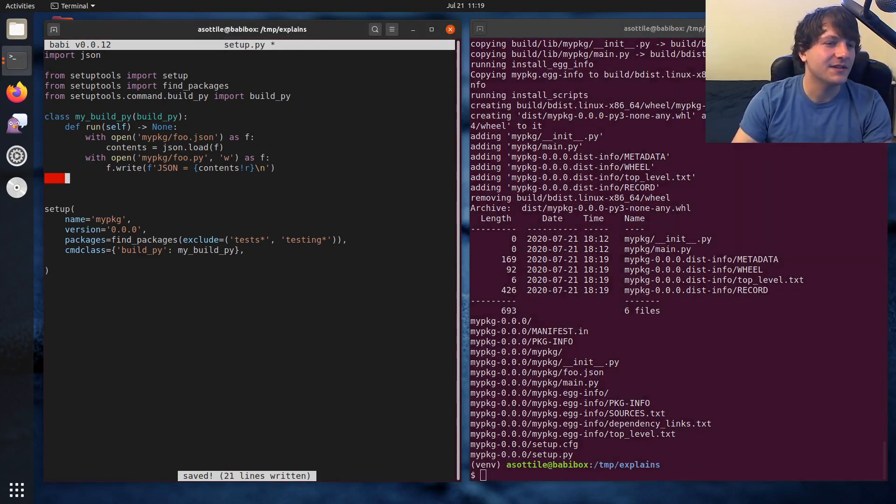
text(super().run())
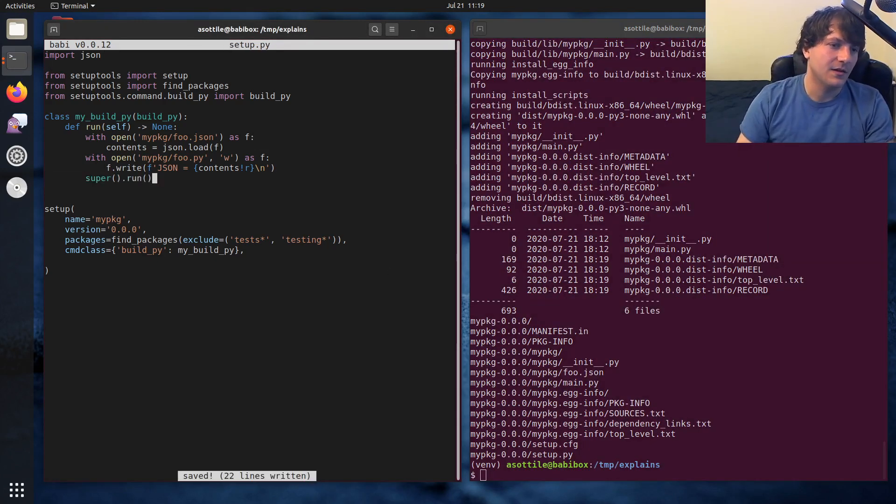
text(rm -rf dist && python setup.py sdist bdist_wheel && unzip -l dist/*.whl && tar --list -f dist/*.tar.gz)
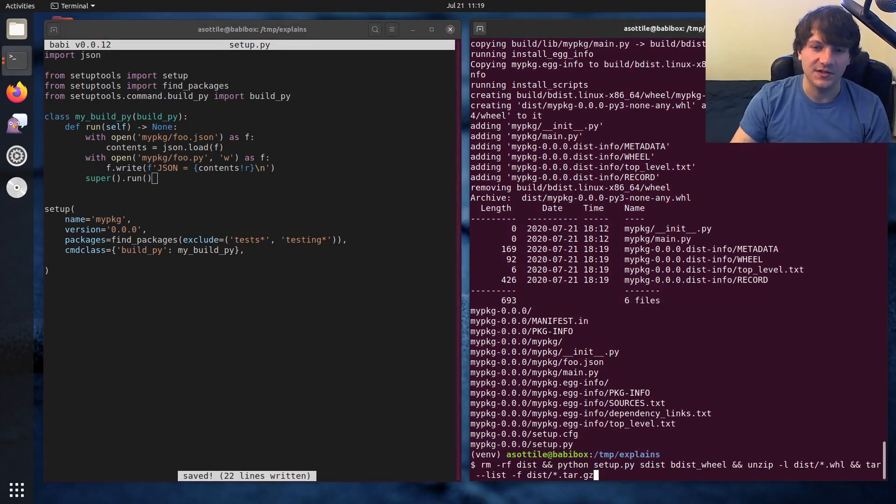
key(Return)
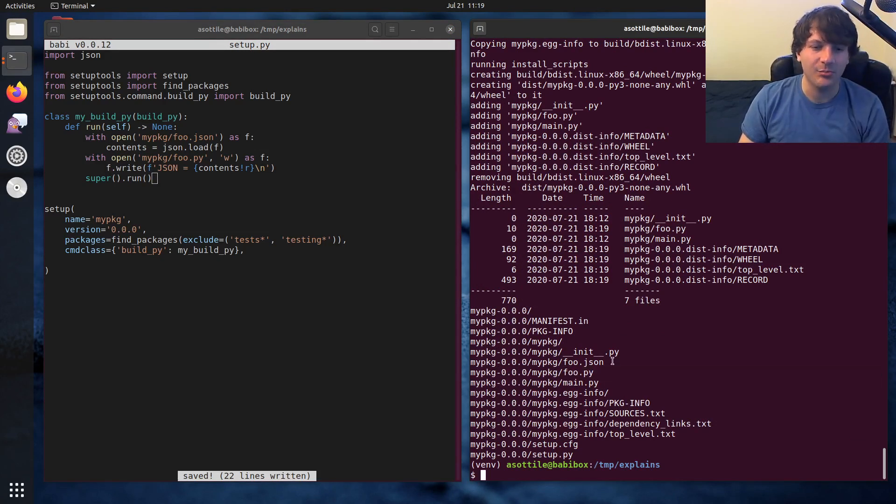
text(rm mypkg/)
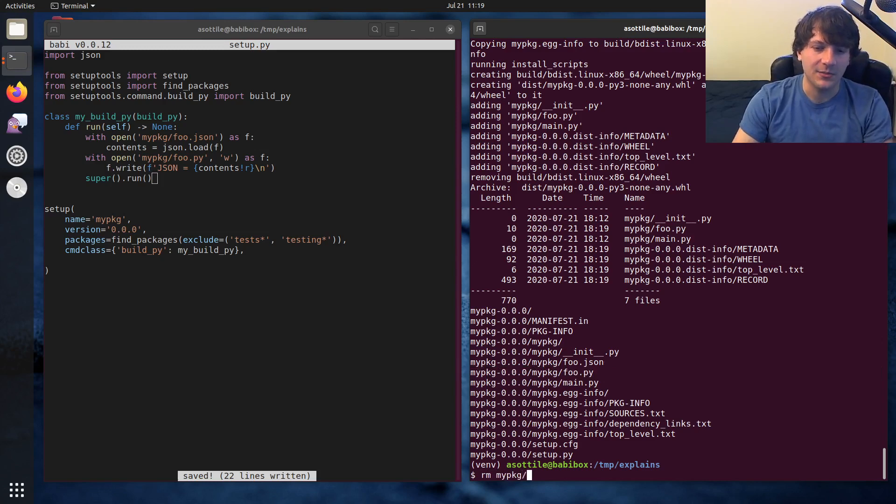
text(foo.py)
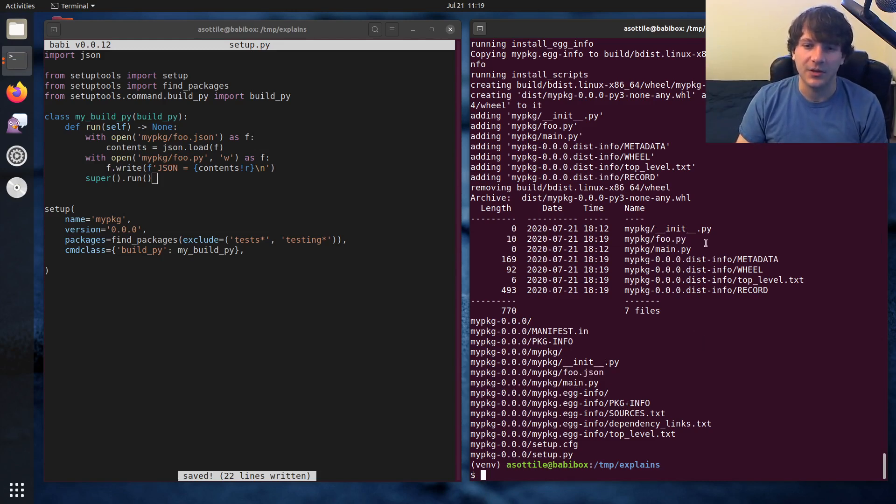
text(nano)
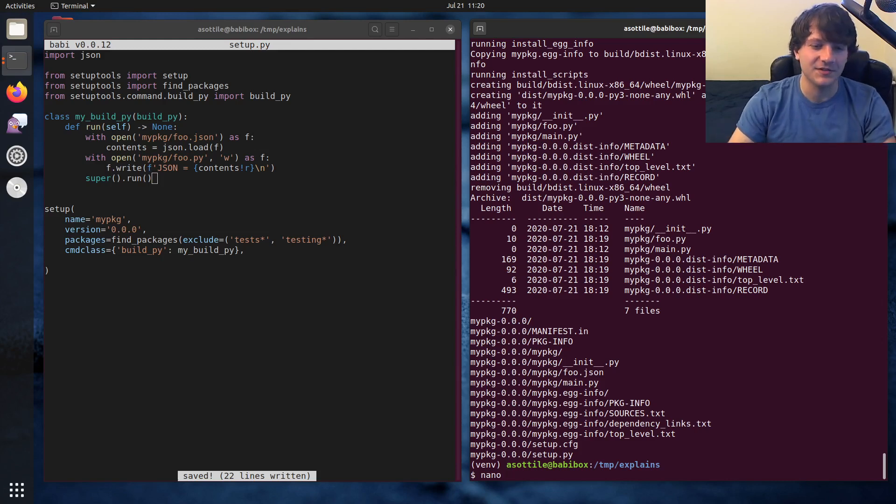
text(mv M)
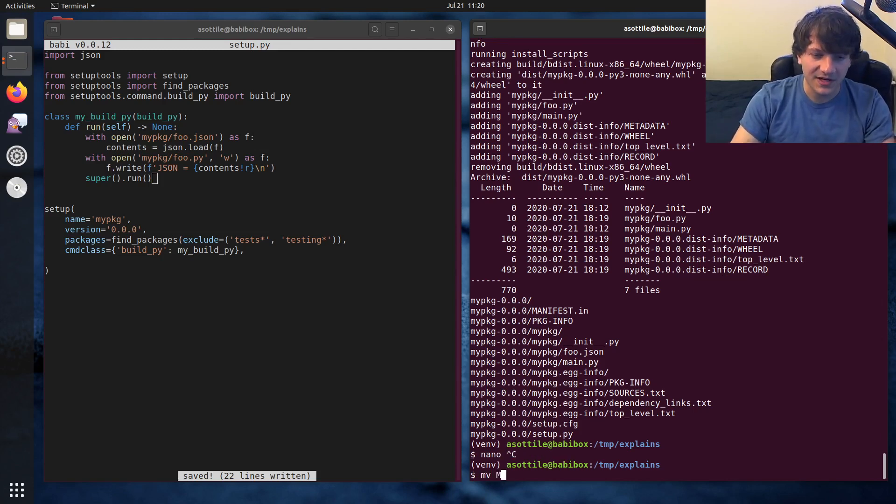
Move MANIFEST.in aside as MANIFEST.in.old, rebuild, then remove mypkg/foo.py and rebuild again
text(ANIFEST.in)
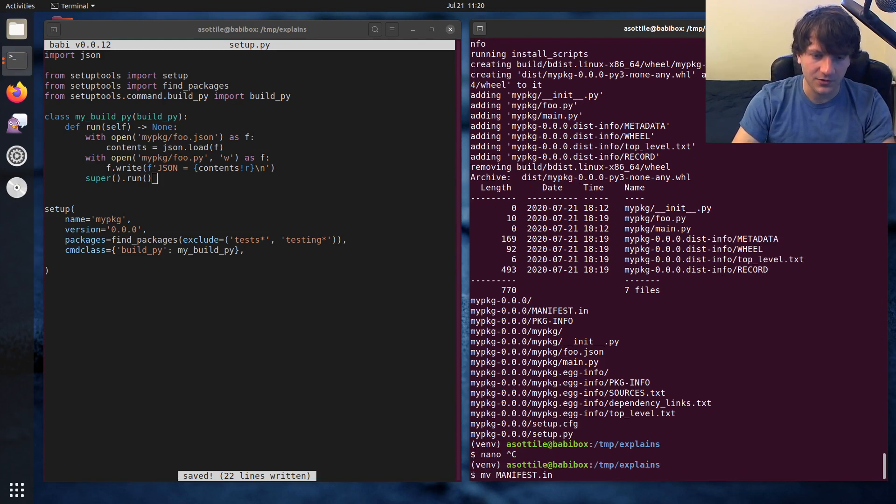
text({,.old)
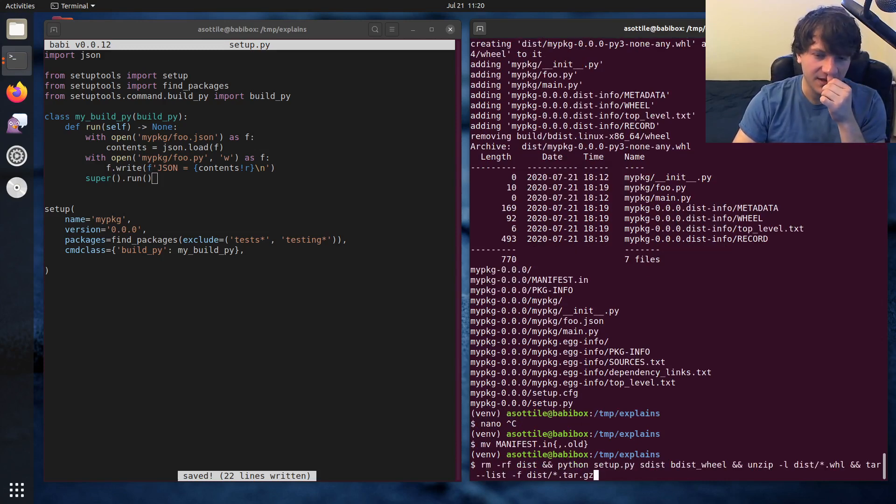
key(Return)
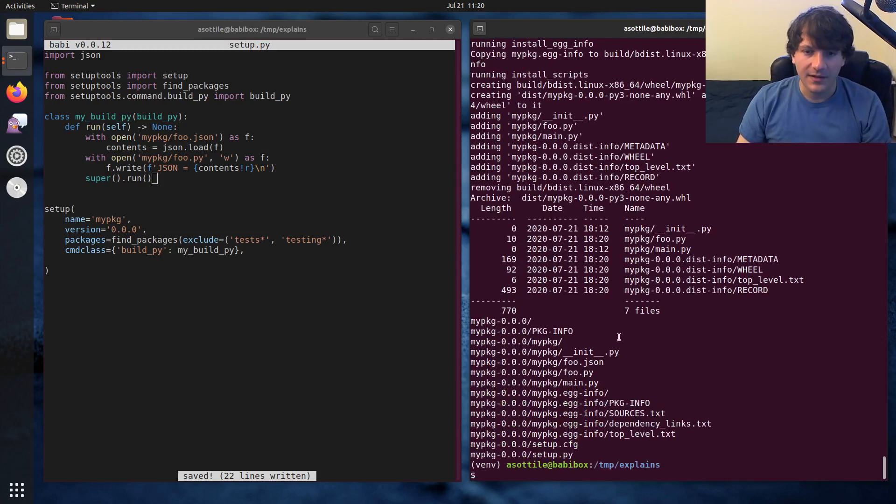
text(rm mypkg)
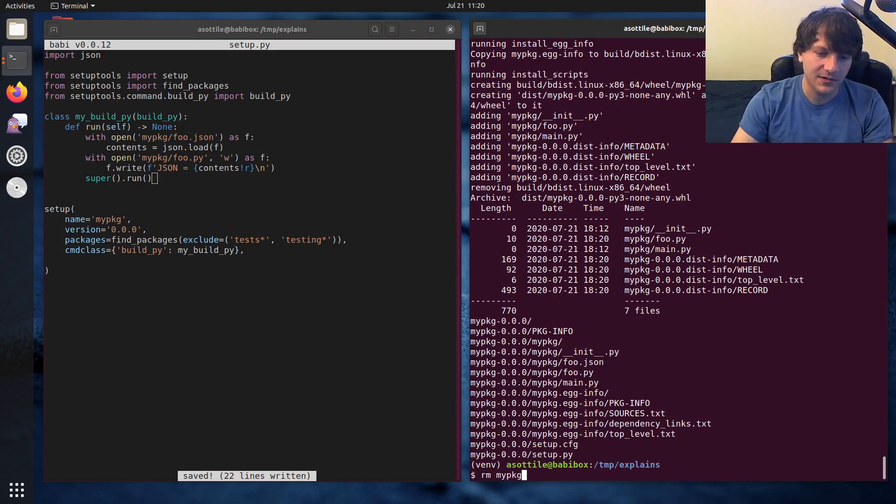
text(/foo.py)
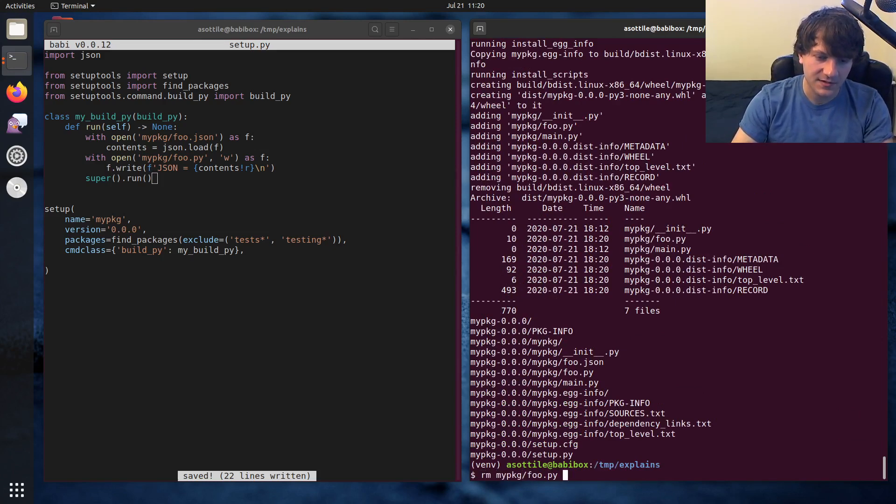
key(Return)
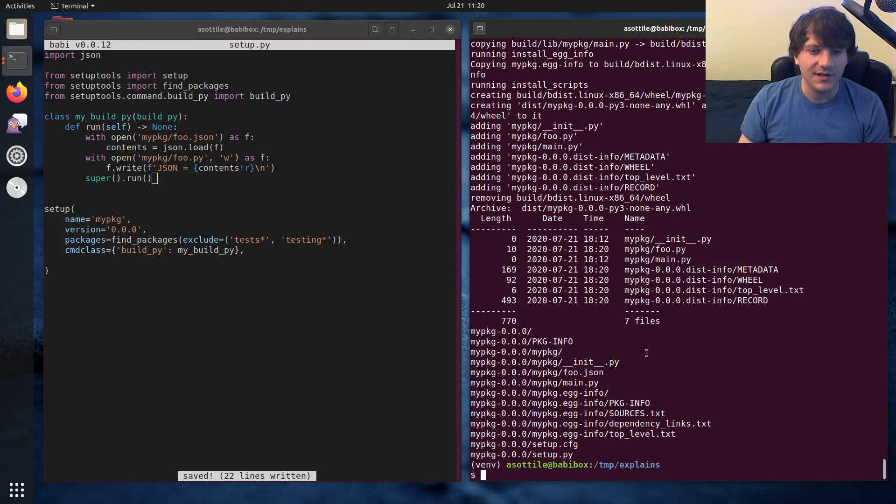
Check git status, rename MANIFEST.in.old to nope.in, and run a clean rm -rf build dist *.egg-info rebuild
text(git status)
text(rm -rf bui)
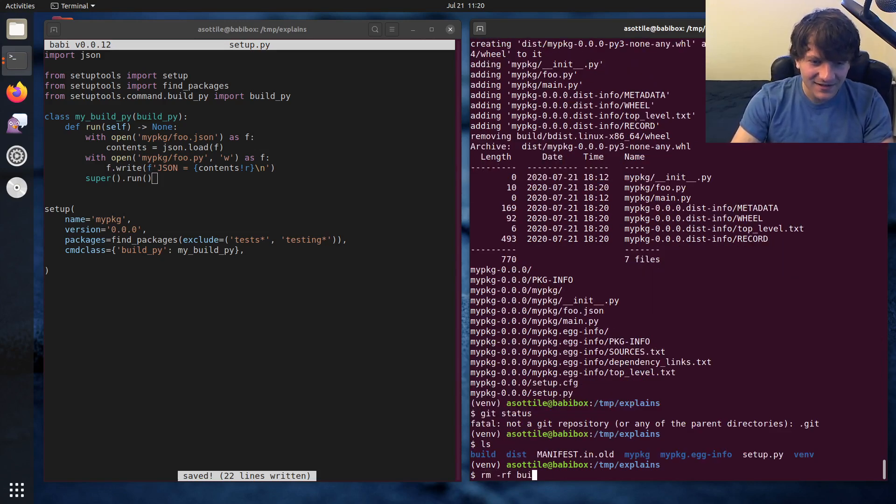
key(Return)
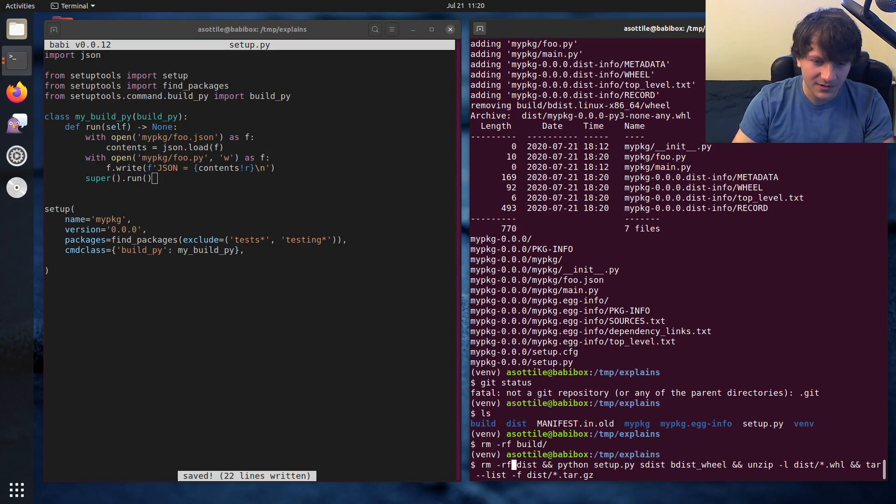
key(Return)
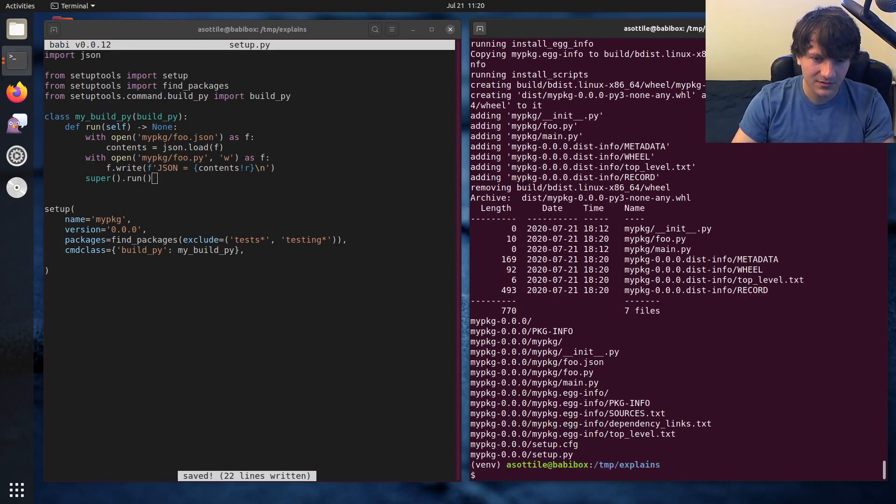
text(rm -rf build/^C)
text(ls)
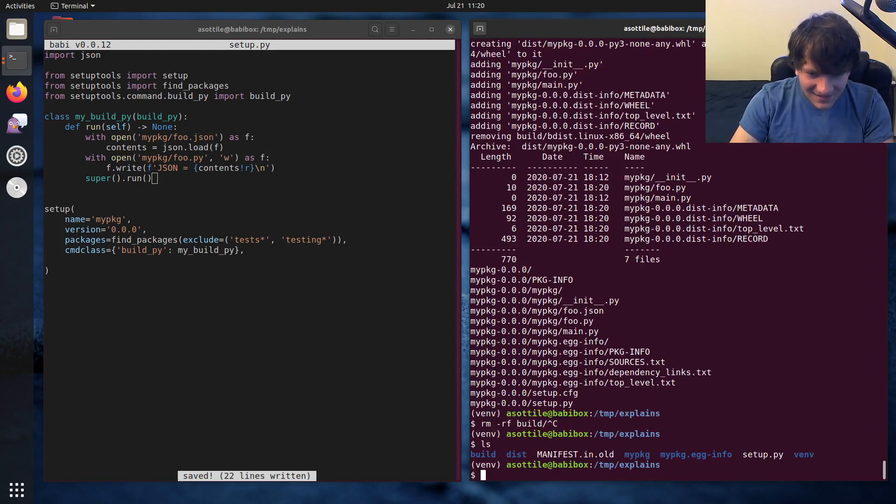
text(mv MANIFEST.in.old)
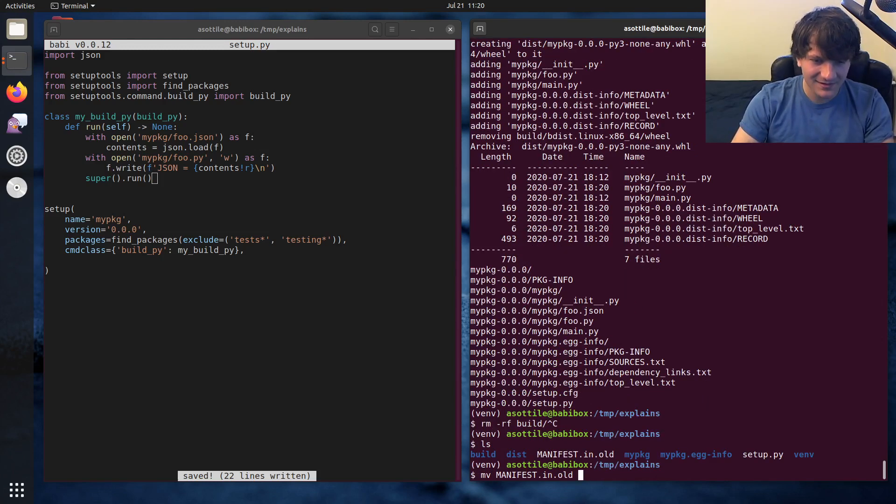
text(nope.in)
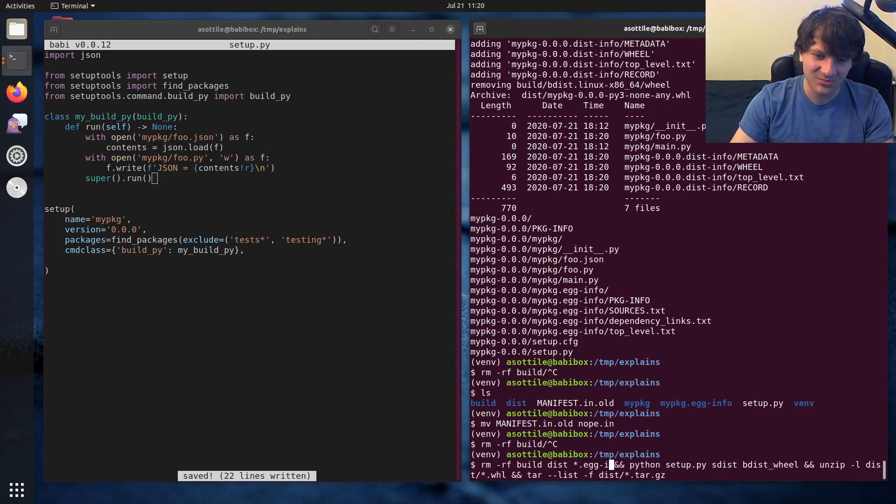
key(Return)
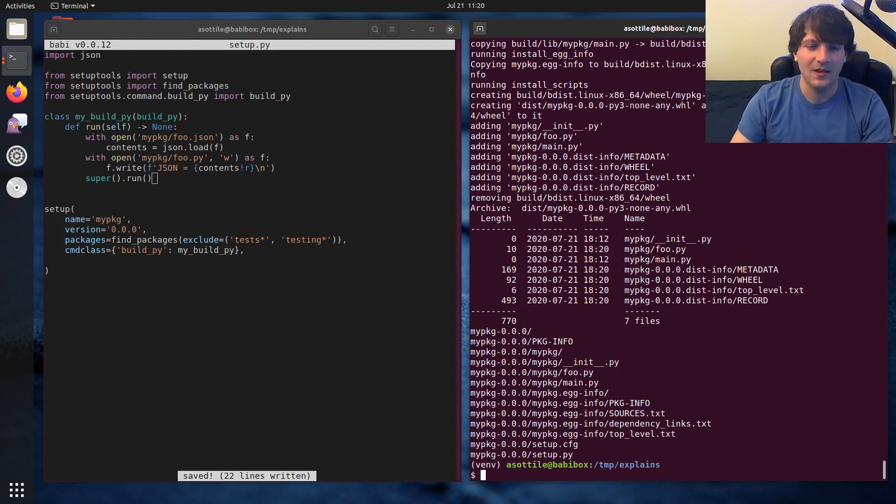
Rerun the clean rebuild with mypkg/foo.py added to the rm list
text(rm -rf build dist *.egg-info && python setup.py sdist bdist_wheel && unzip -l dist/*.whl && tar --list -f dist/*.tar.gz)
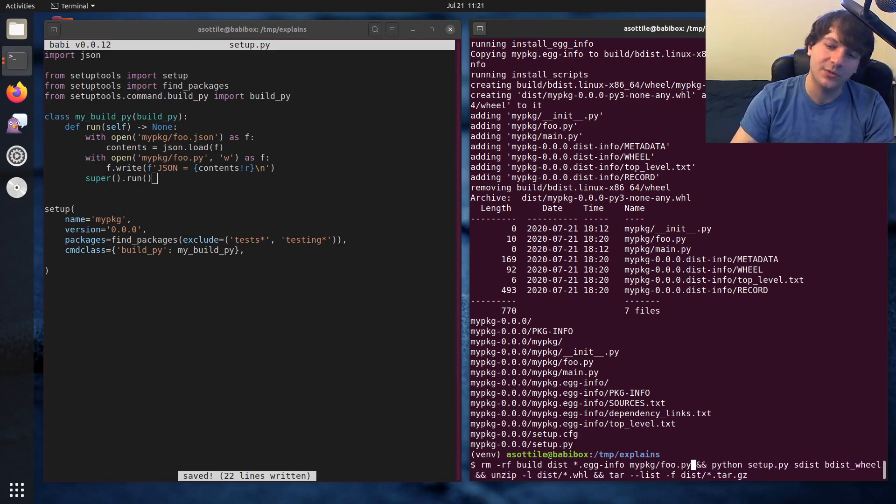
key(Return)
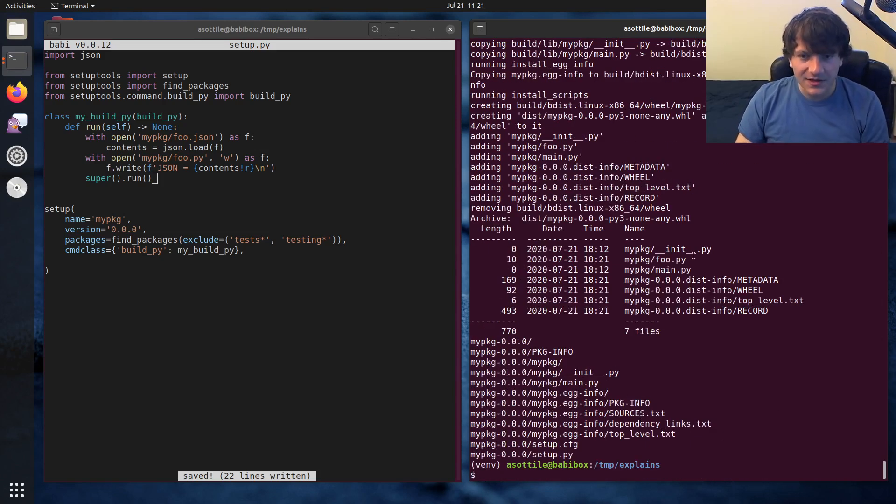
double_click(656, 259)
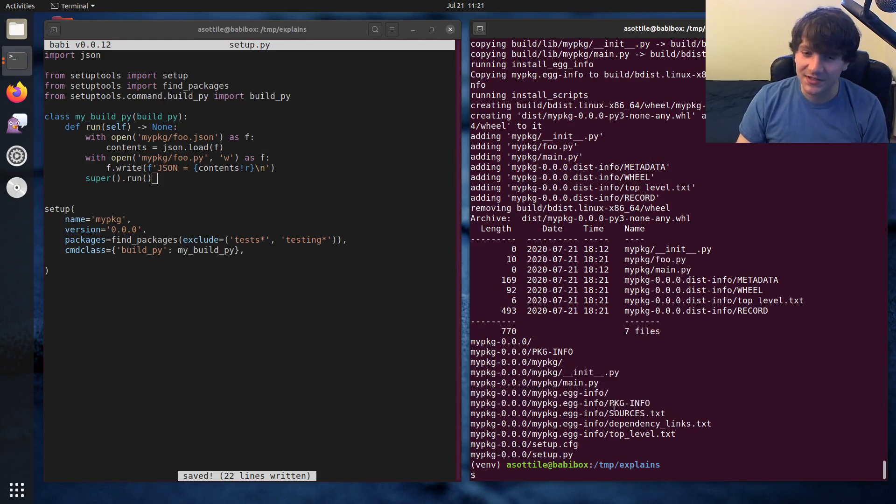
From dist, run pip wheel on mypkg-0.0.0.tar.gz, which fails on missing foo.json, then begin restoring nope.in
text(cd dist/)
text(ls)
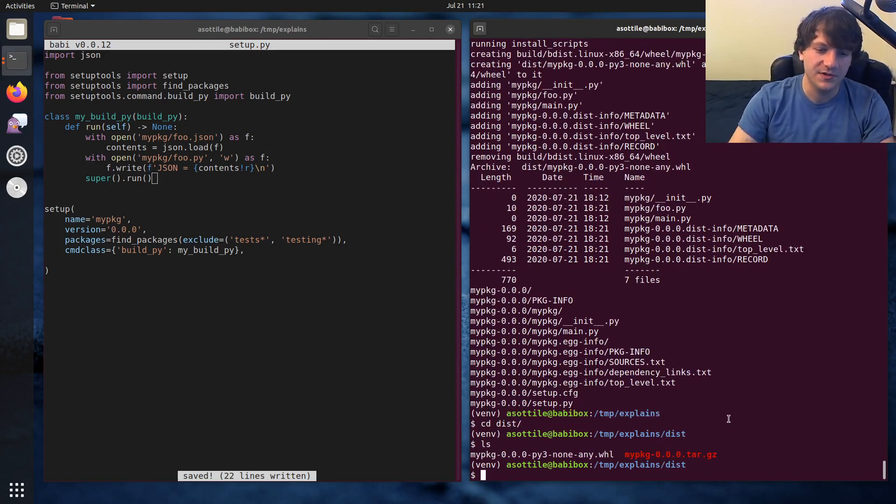
text(pip wheel)
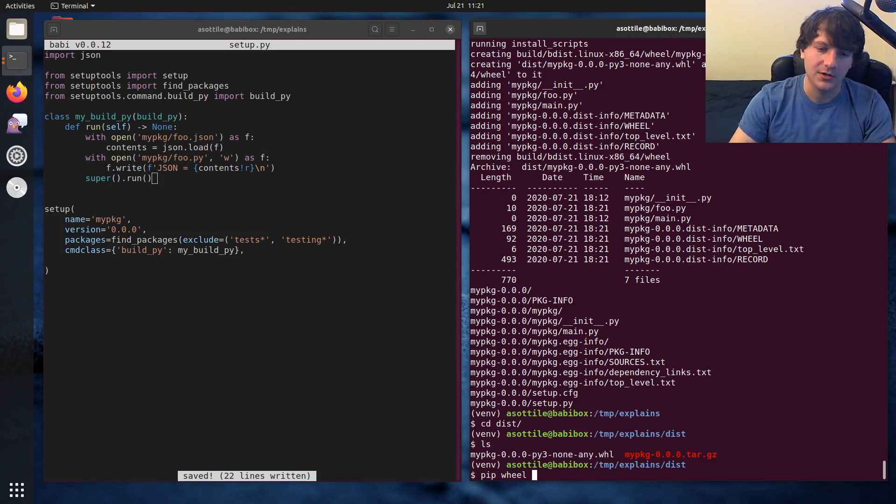
text(mypkg-0.0.0*)
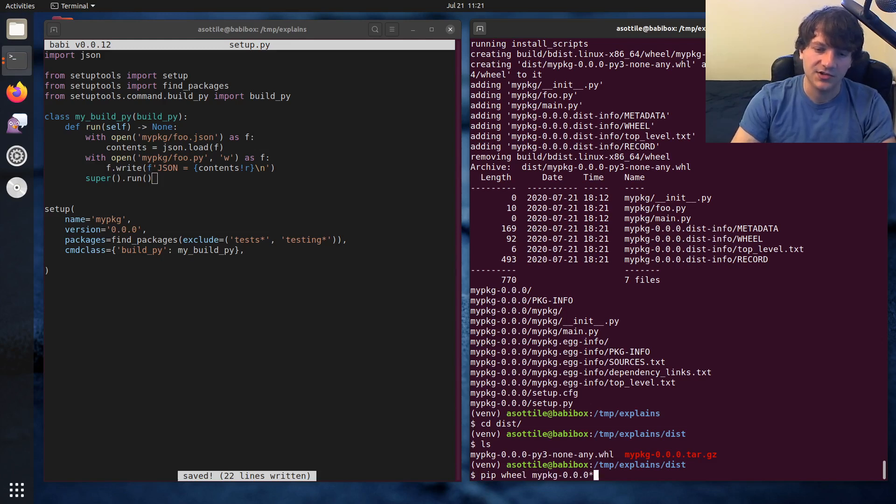
text(t)
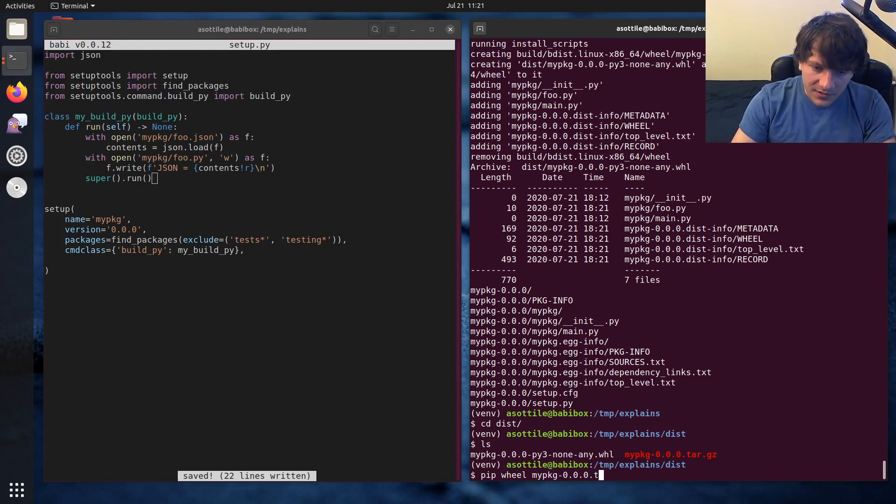
key(Return)
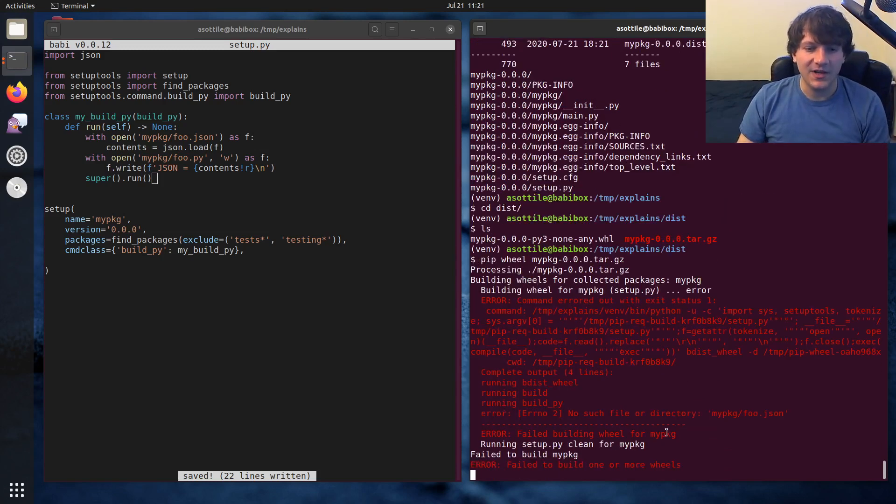
scroll(down, 3)
text(cd ..)
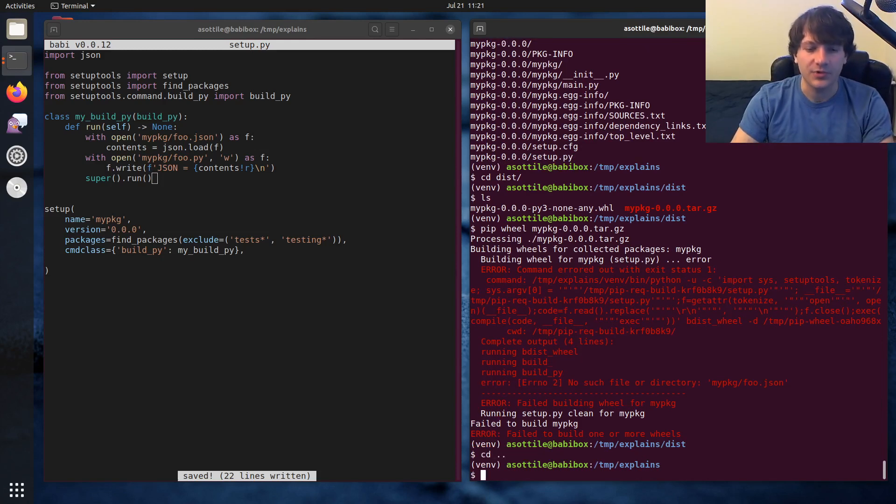
text(mv nope.in MANIFEST.i)
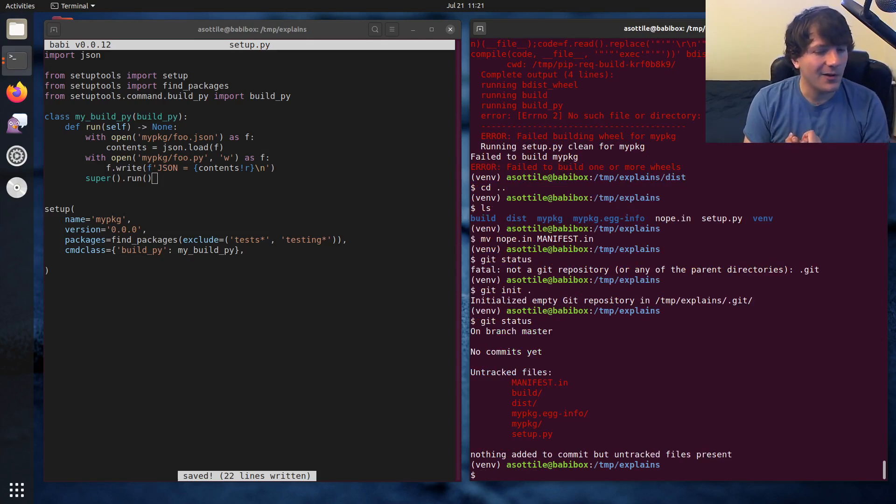
Open setup.py in the editor and add include_package_data=True to the setup() call
text(nano)
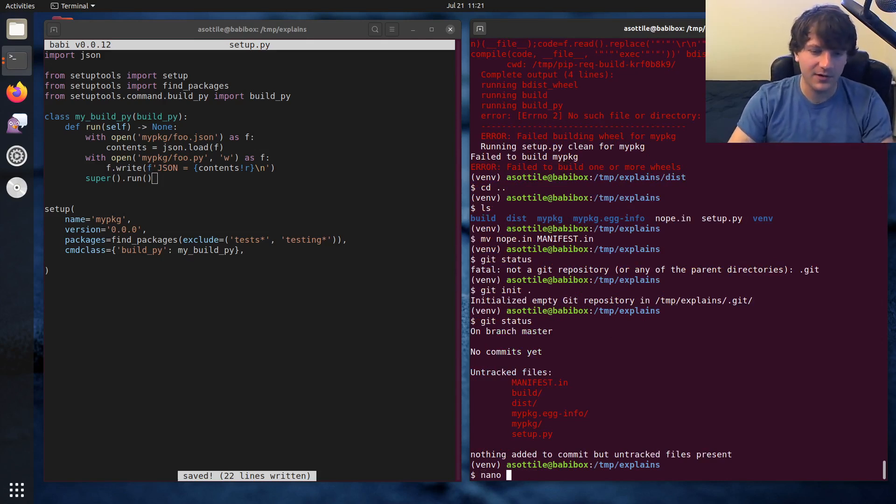
key(Return)
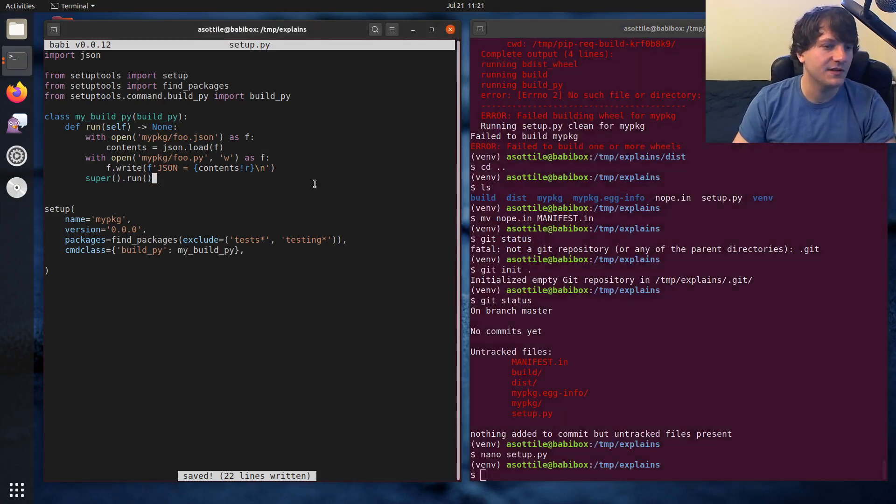
text(iun)
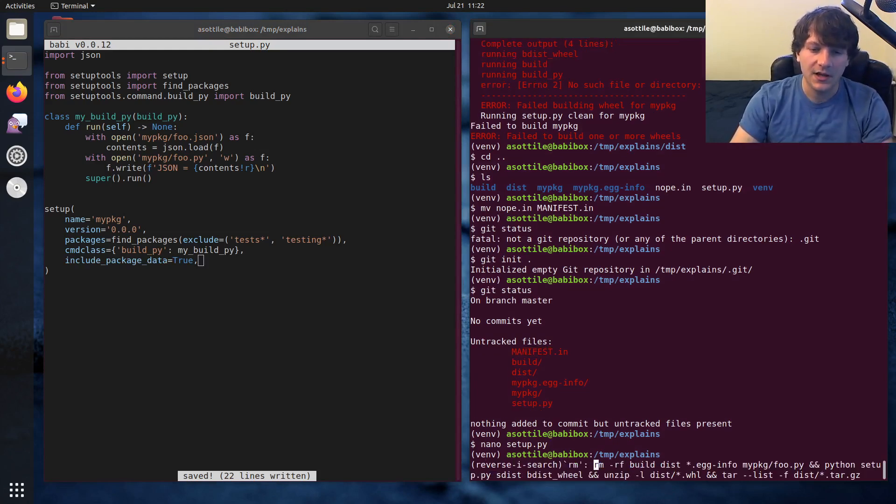
Run the recalled clean-and-build command so the wheel picks up mypkg/foo.json
key(Return)
text(rm MANIFEST.in)
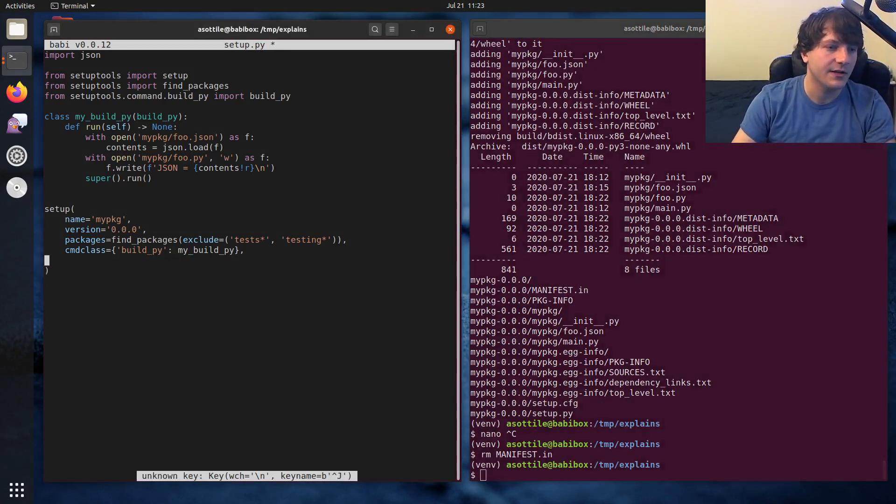
Add package_data={'mypkg': ['*.json']} to setup() and save setup.py
text(package)
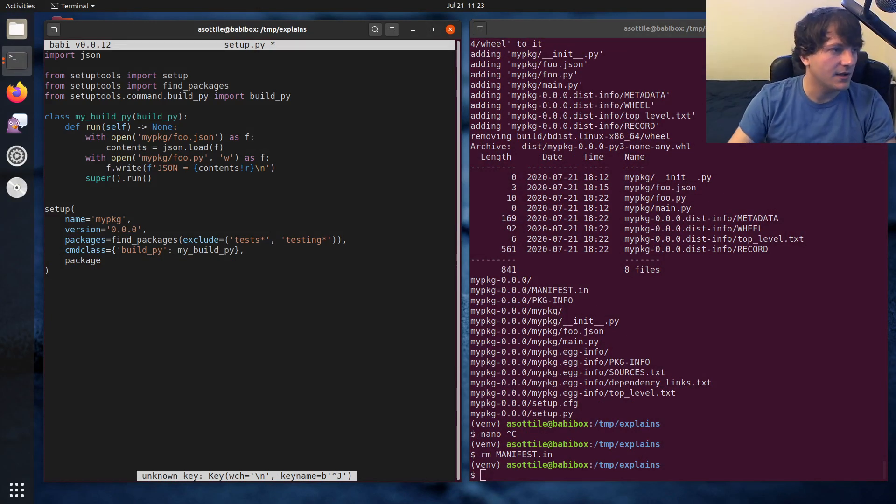
text(_data={)
text(})
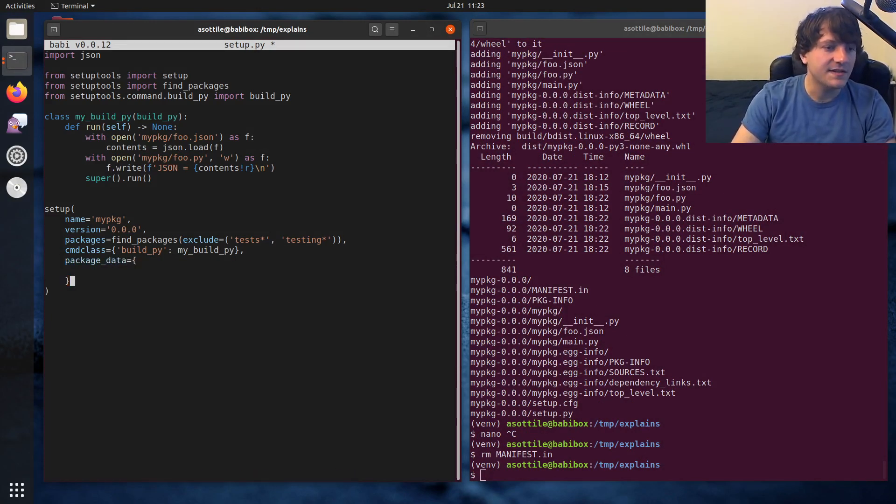
text(,)
key(Return)
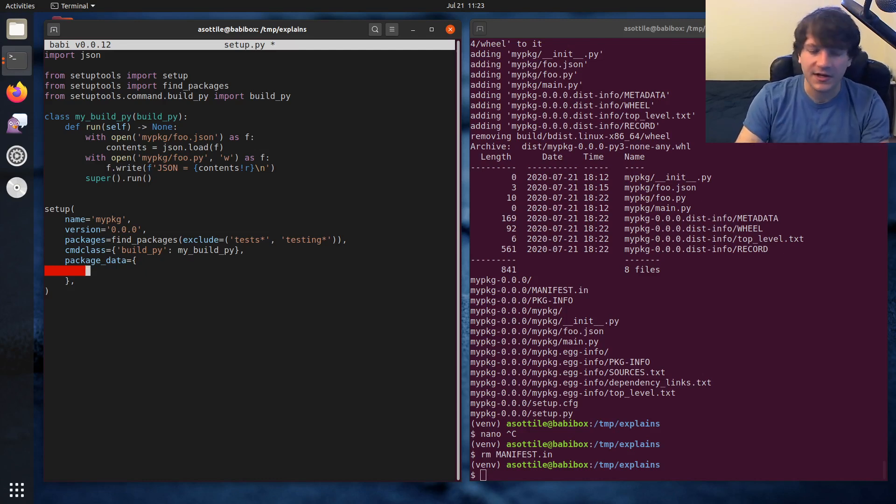
text('mypkg': ['*.)
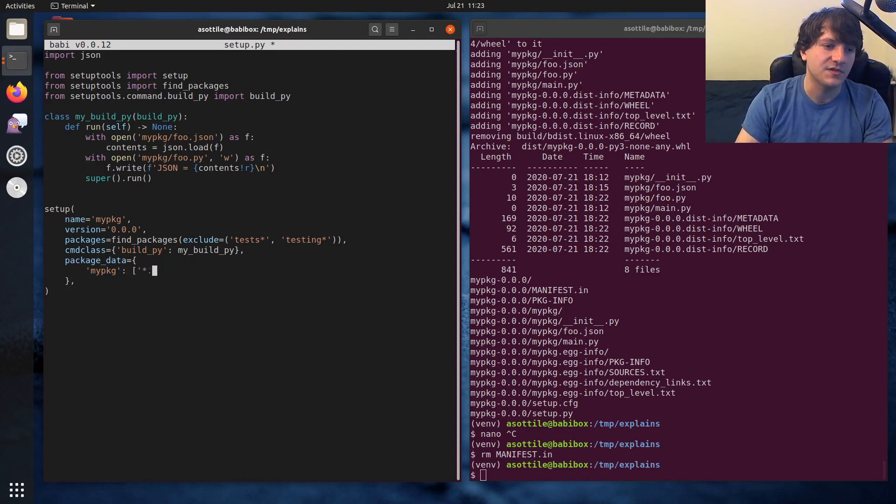
key(ctrl+s)
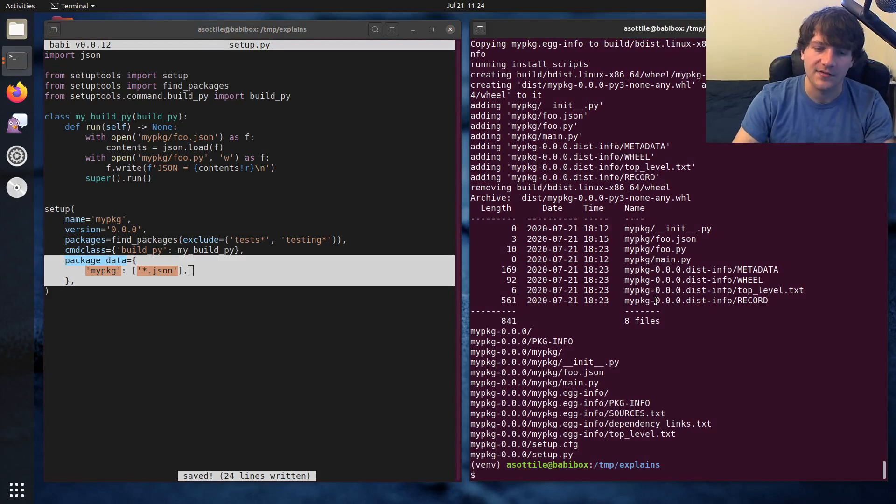
Create an empty LICENSE file with touch and start opening MANIFEST in nano
text(touch LICENSE)
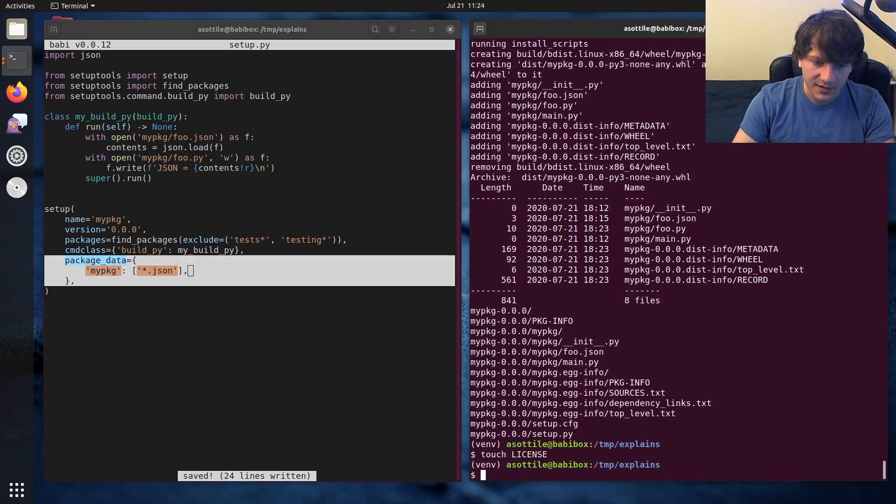
text(nano MANIFEST)
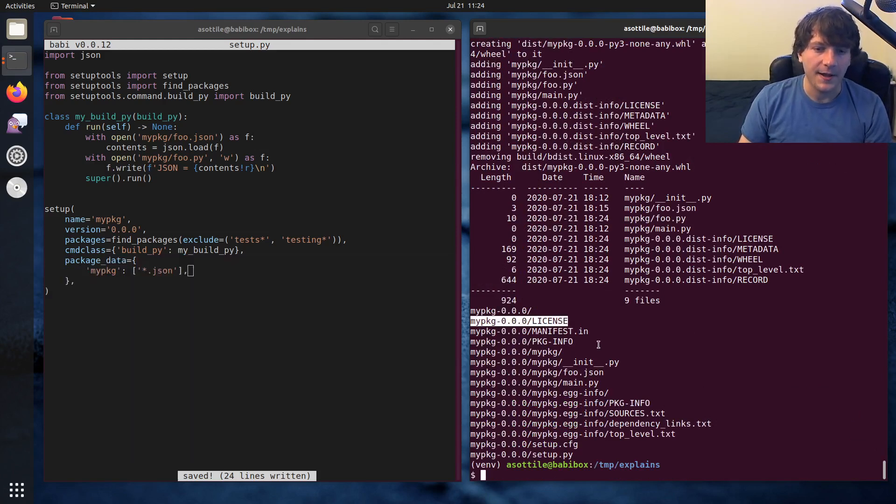
mouse_move(790, 279)
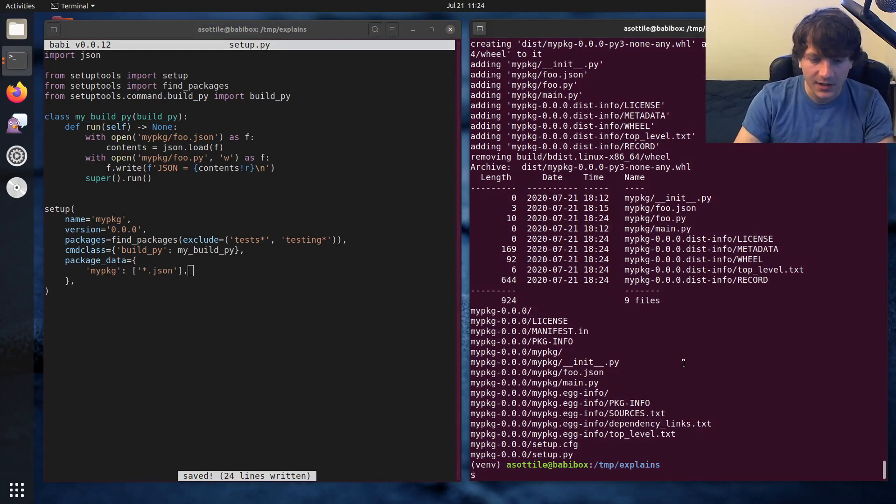
Create the mypkg/pkg1 directory with an empty __init__.py
text(mk)
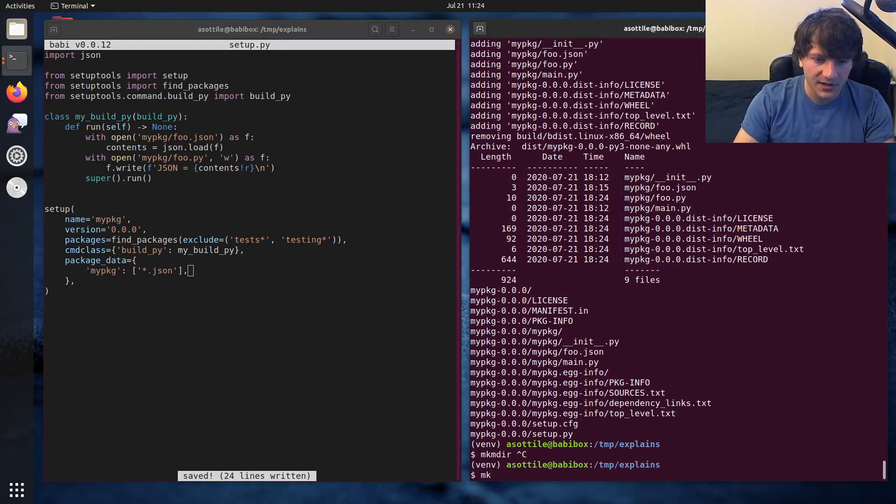
text(dir mypkg/pkg1)
text(touch !$)
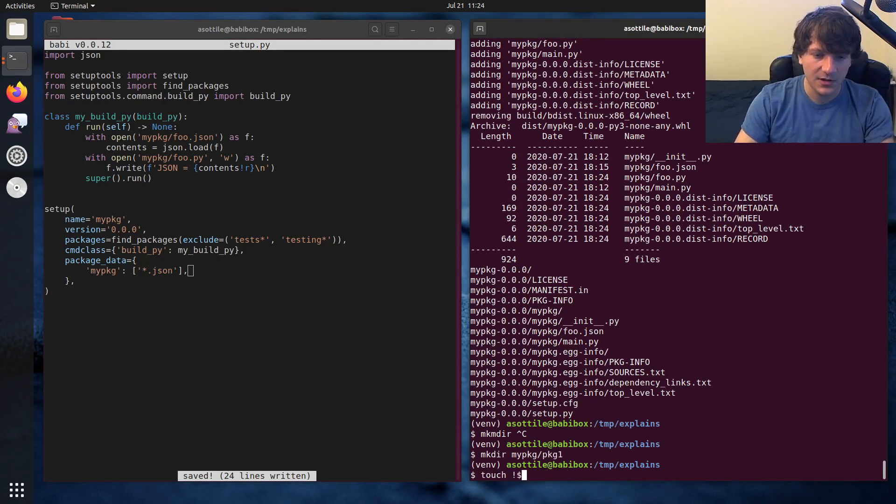
text(/__inni)
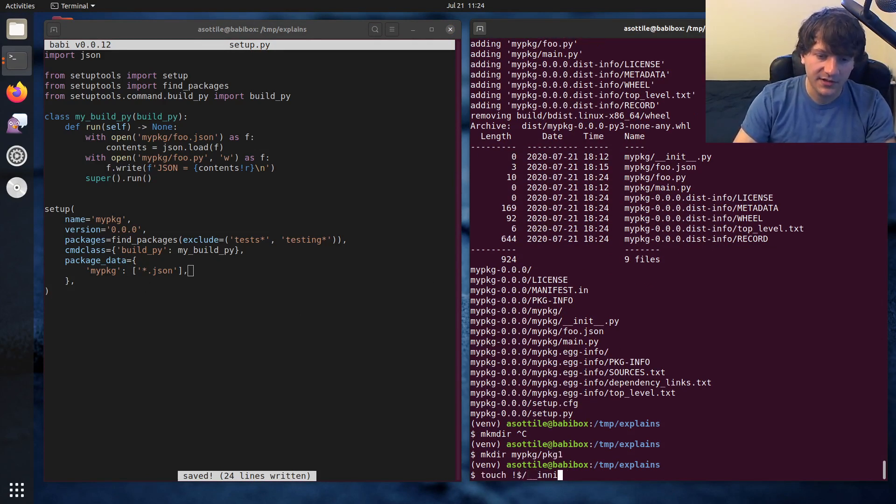
text(__init__.py)
text(nano)
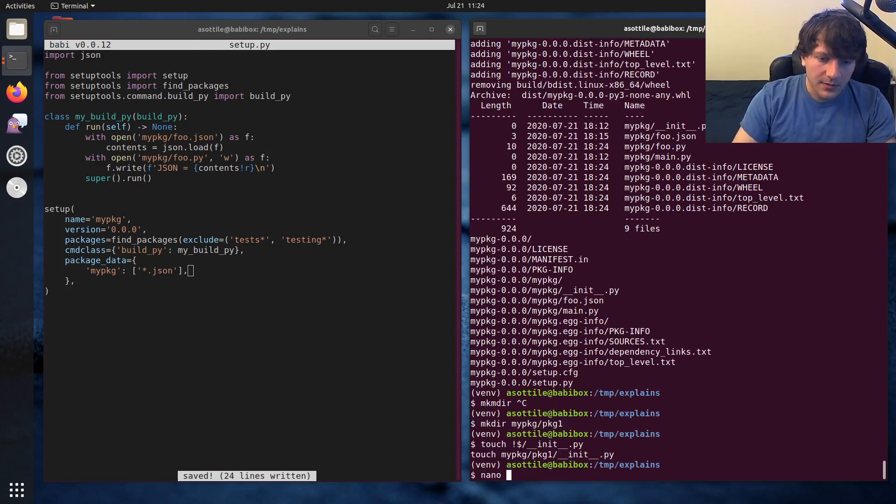
Create mypkg/pkg1/t.json in nano, then rerun the clean-and-build command
text(mypk)
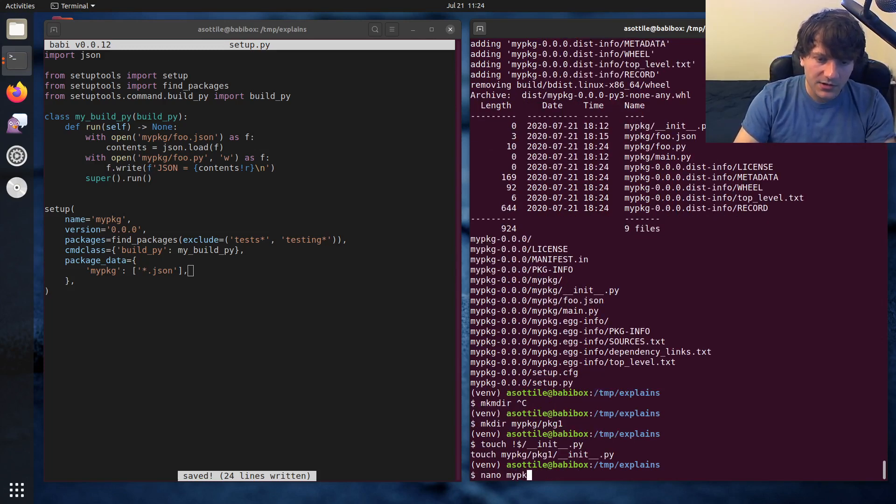
text(.j)
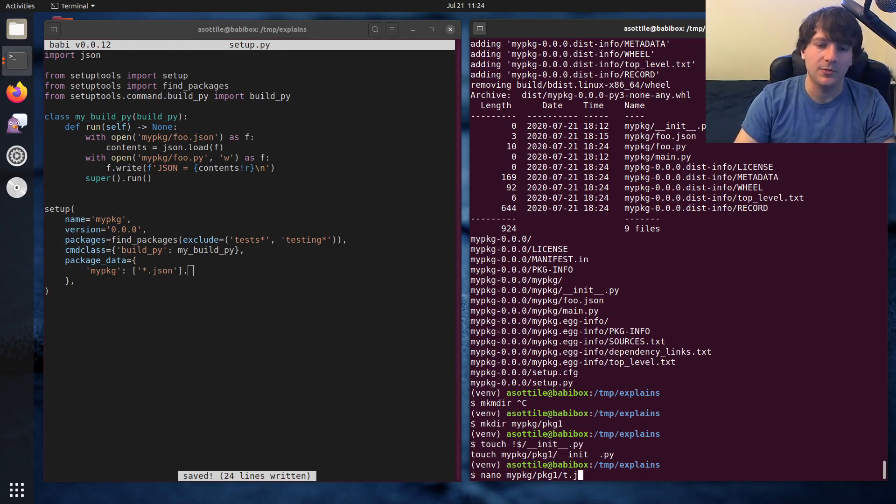
key(Return)
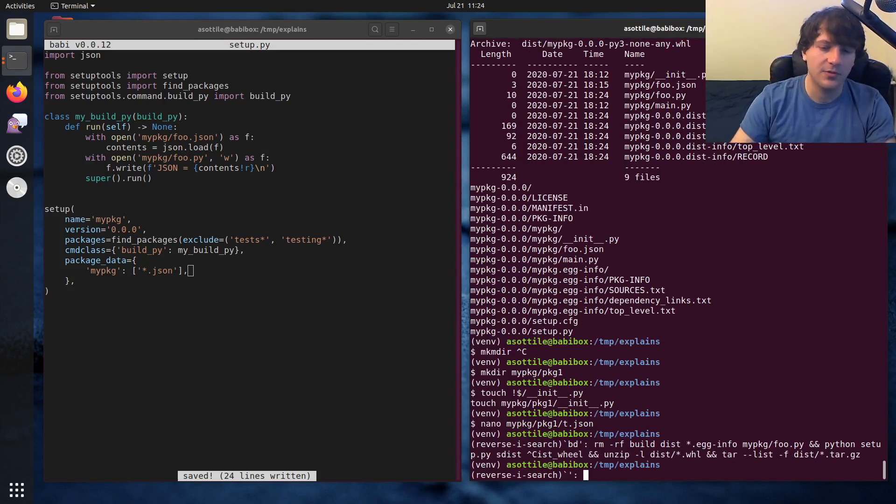
key(Return)
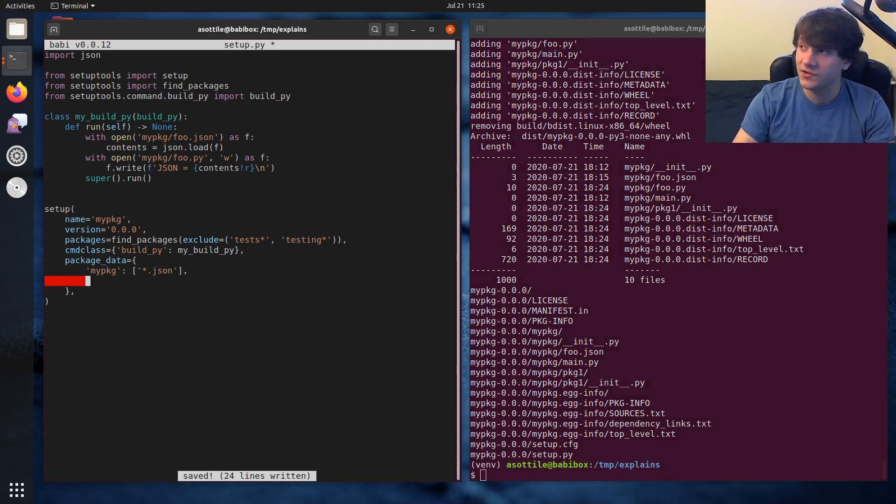
Add a 'mypkg.pkg1': ['*.json'] package_data entry, save, then add 'pkg1/*.json' to the mypkg list
text('mypkg.pkg1': ['*.json)
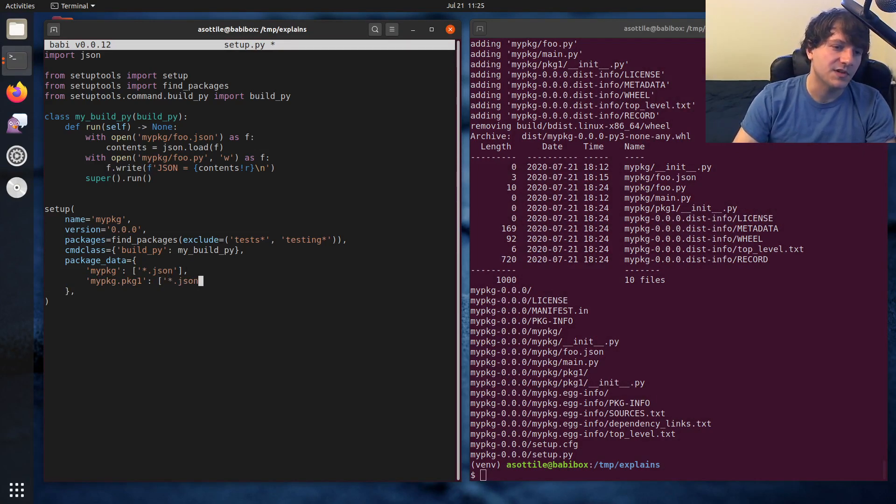
key(ctrl+s)
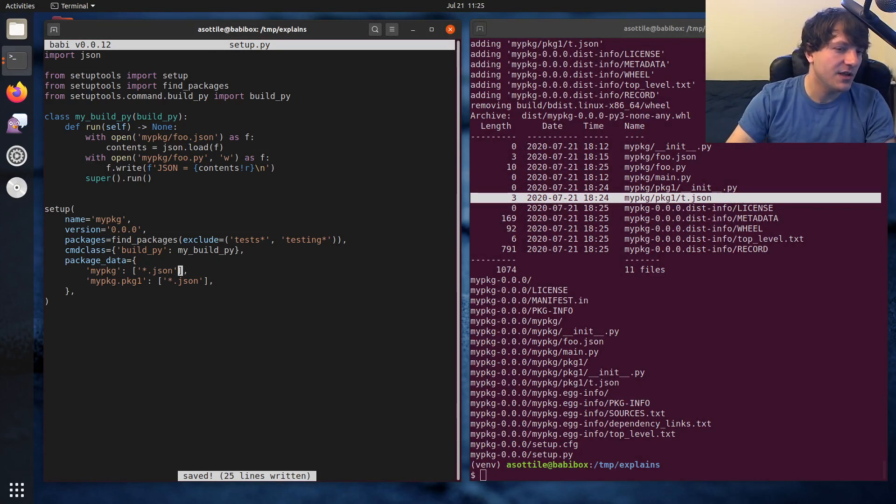
text(, 'pkg1/*.json)
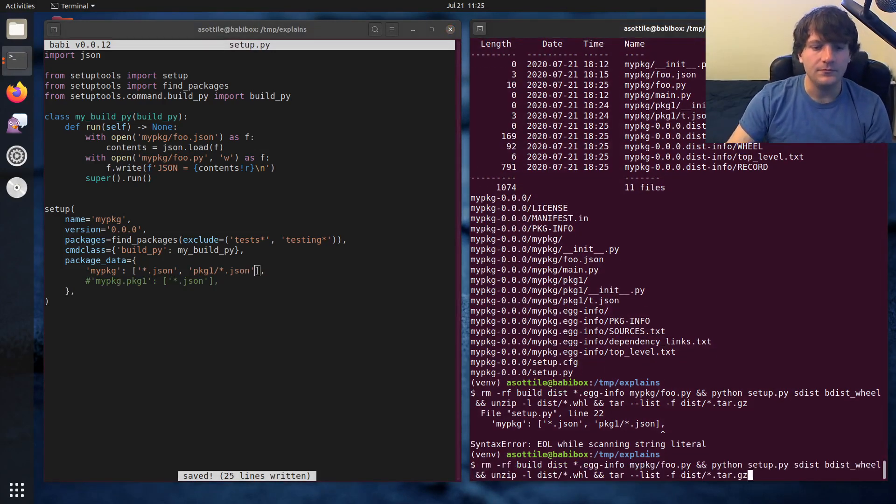
Rerun the rm/sdist/bdist_wheel/unzip/tar command and confirm pkg1/t.json ships in both archives
key(Return)
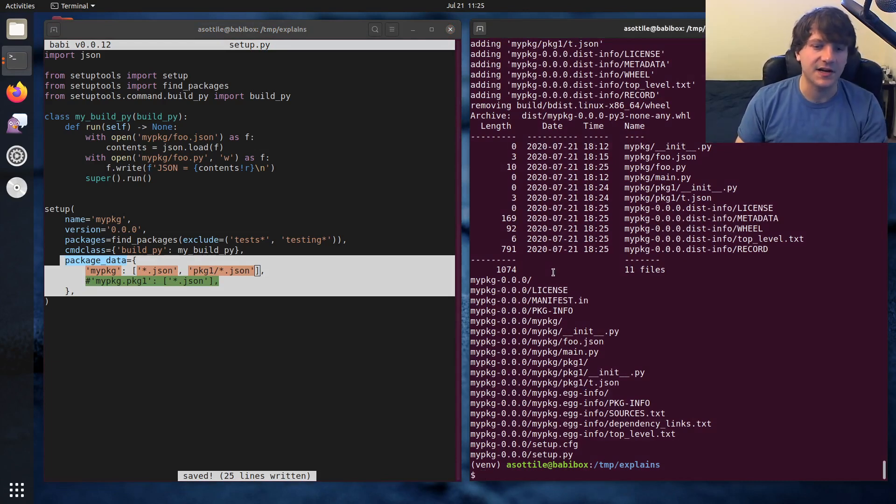
Switch to ~/workspace/pre-commit, view pre_commit/util.py in babi and search for open_binary's resource helpers
text(cd ~/workspace/pre-commit)
text(nano pre_commit/resources/)
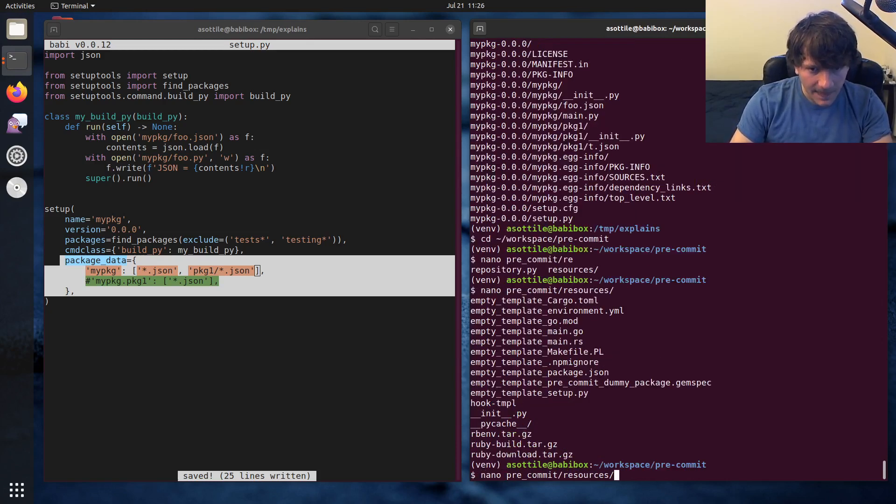
mouse_move(610, 456)
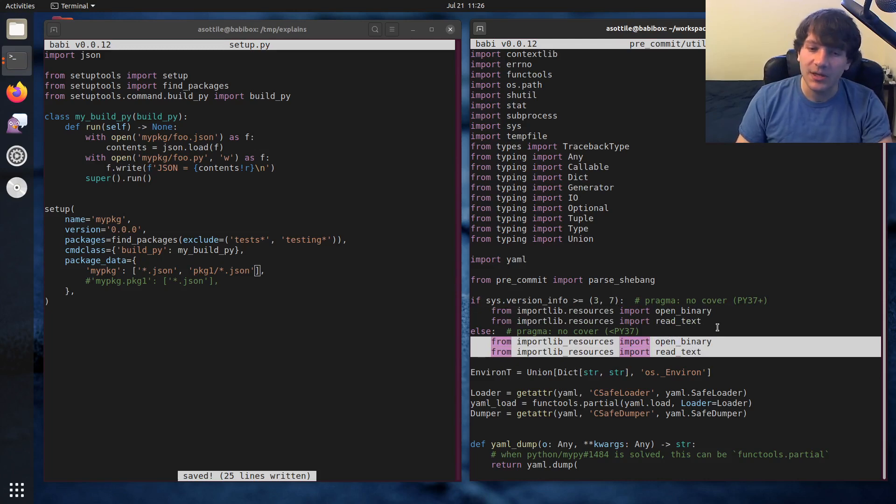
scroll(down, 3)
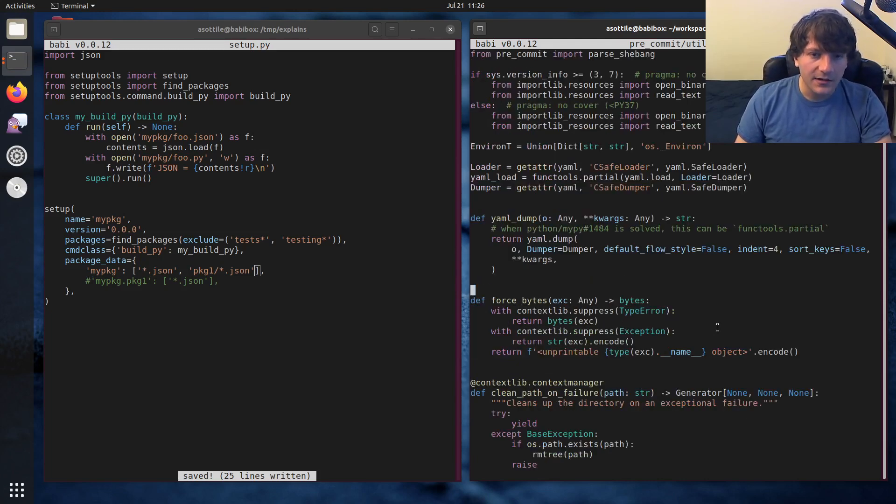
mouse_move(710, 331)
text(open)
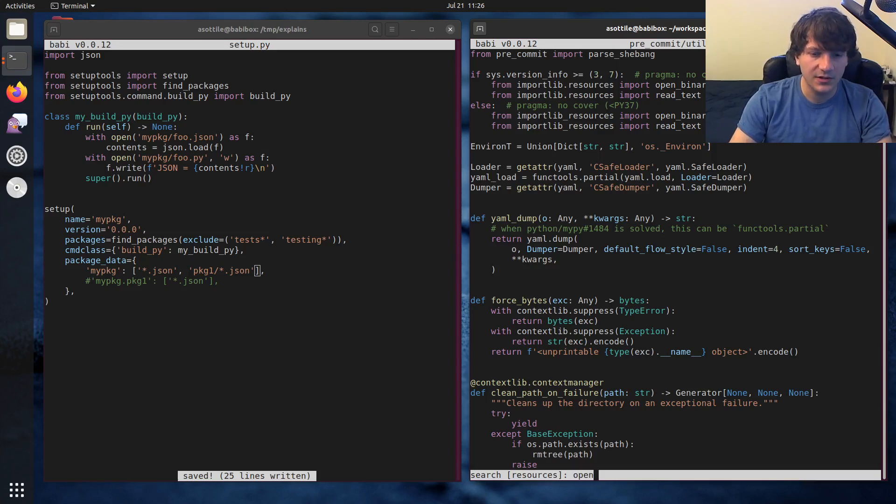
key(Return)
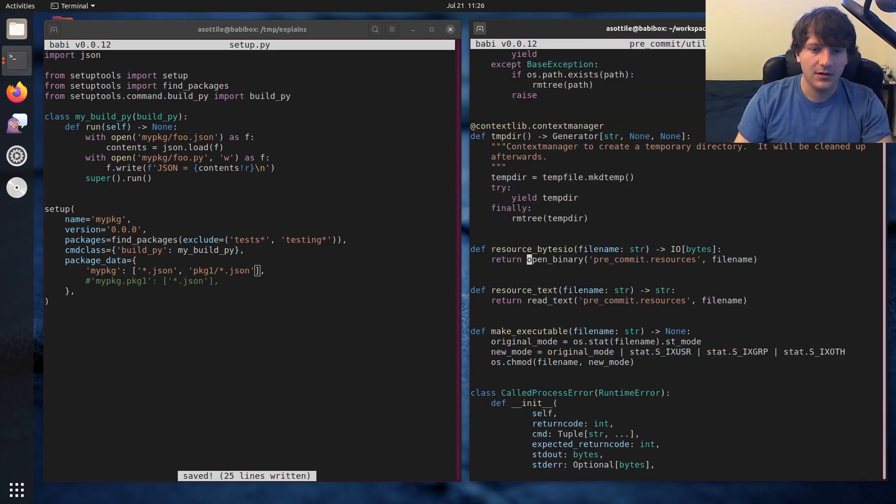